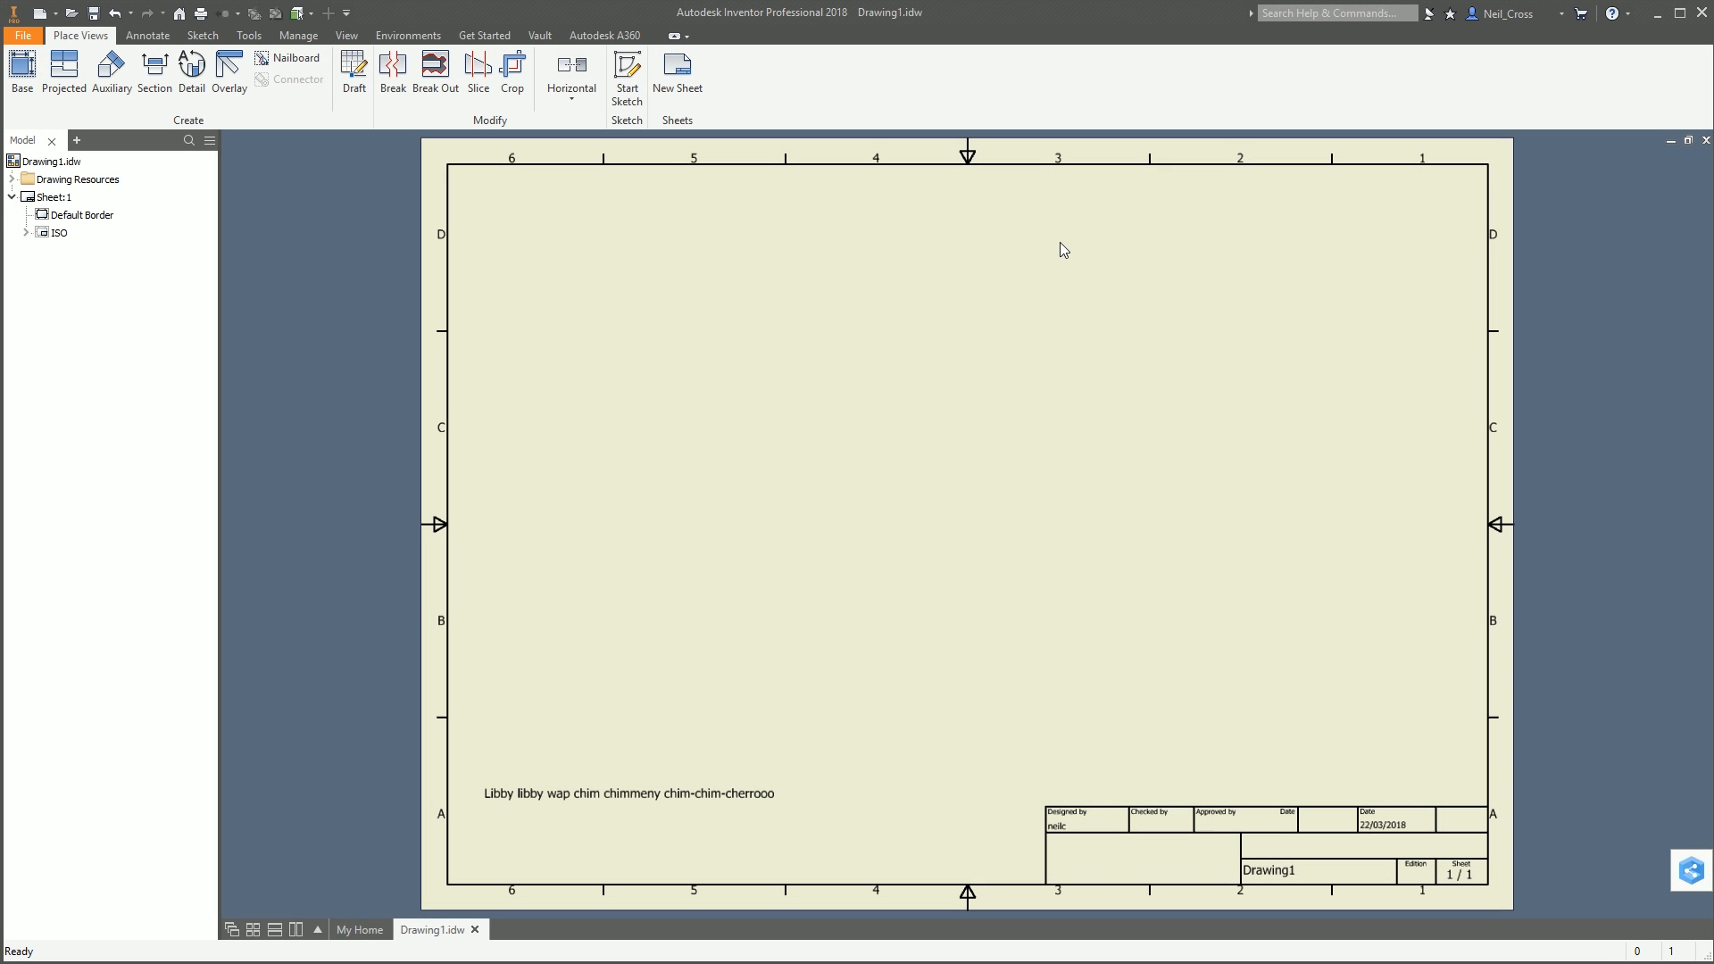
pyautogui.moveTo(1025, 493)
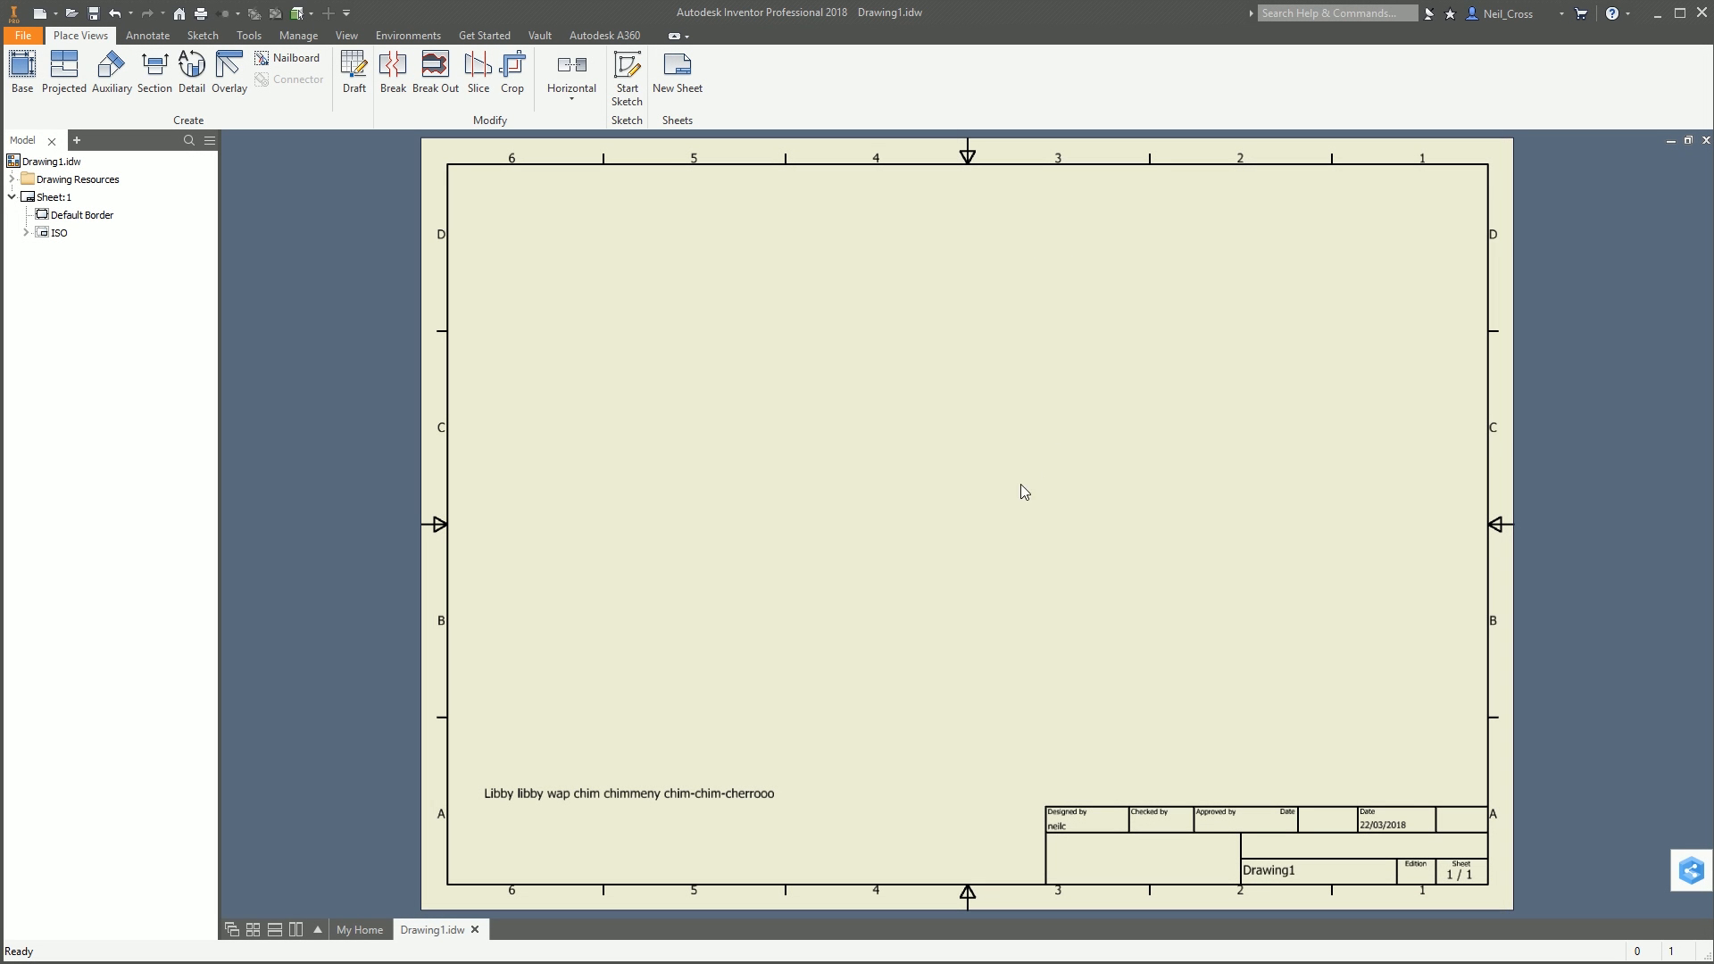
# Step: Dismiss the note text editor unchanged and exit Inventor, returning to the SDK folder
pyautogui.click(626, 792)
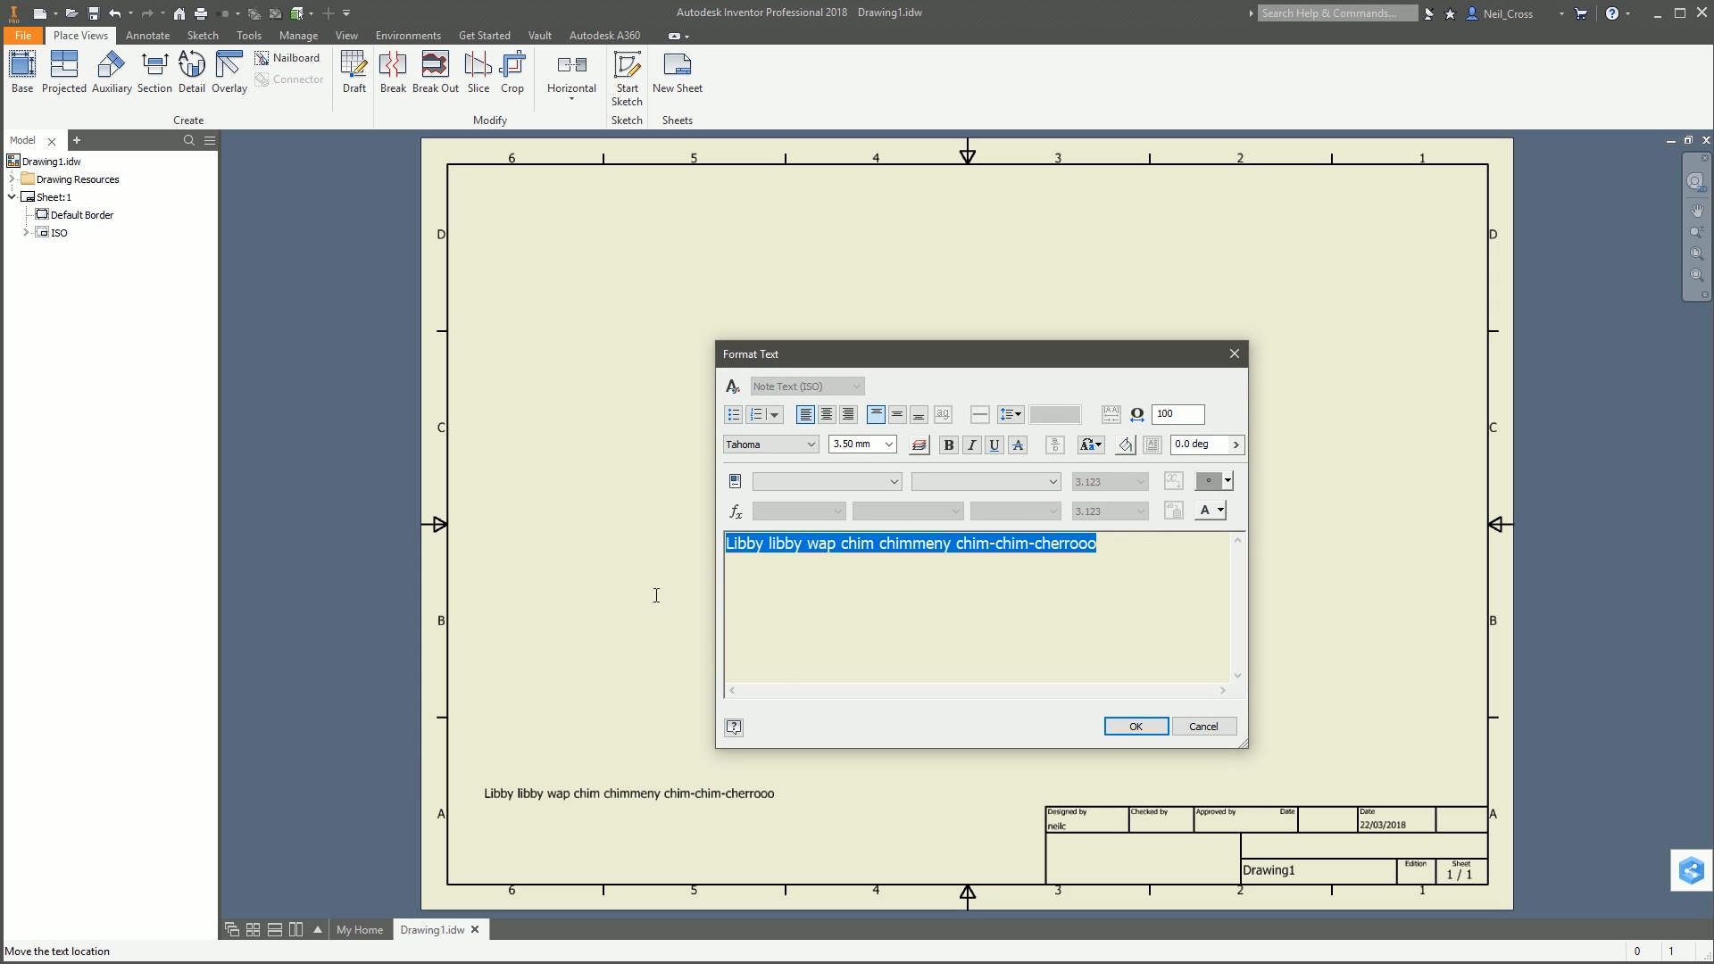
pyautogui.click(1097, 543)
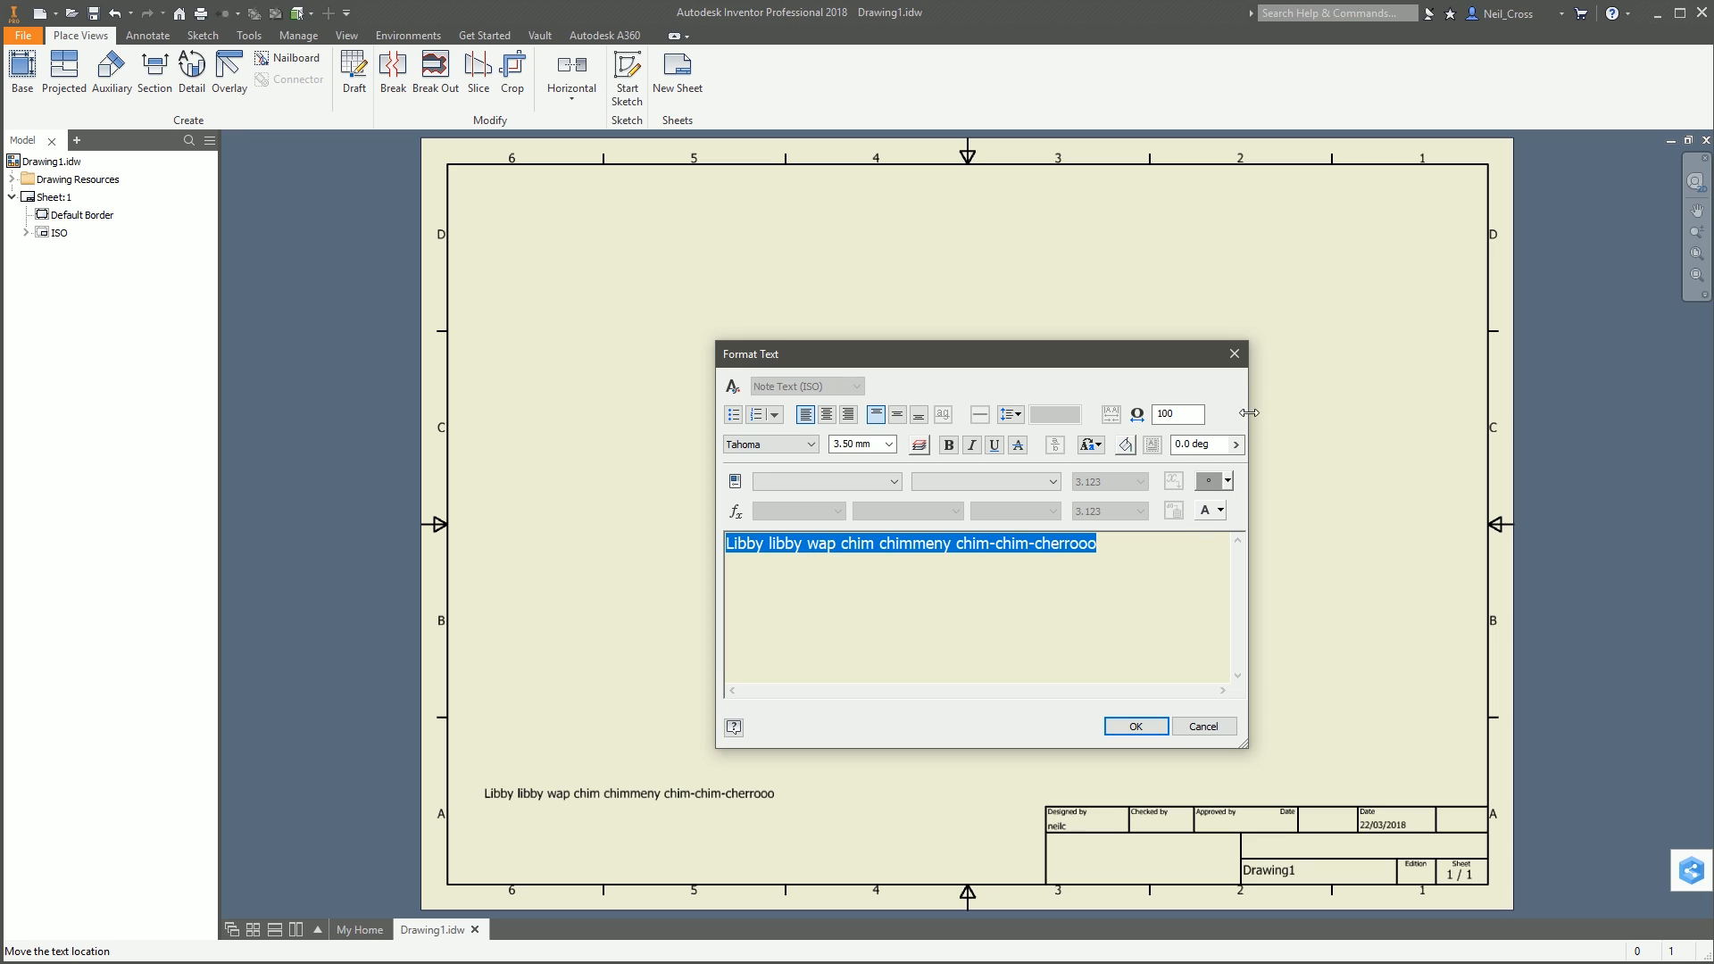
pyautogui.click(1135, 727)
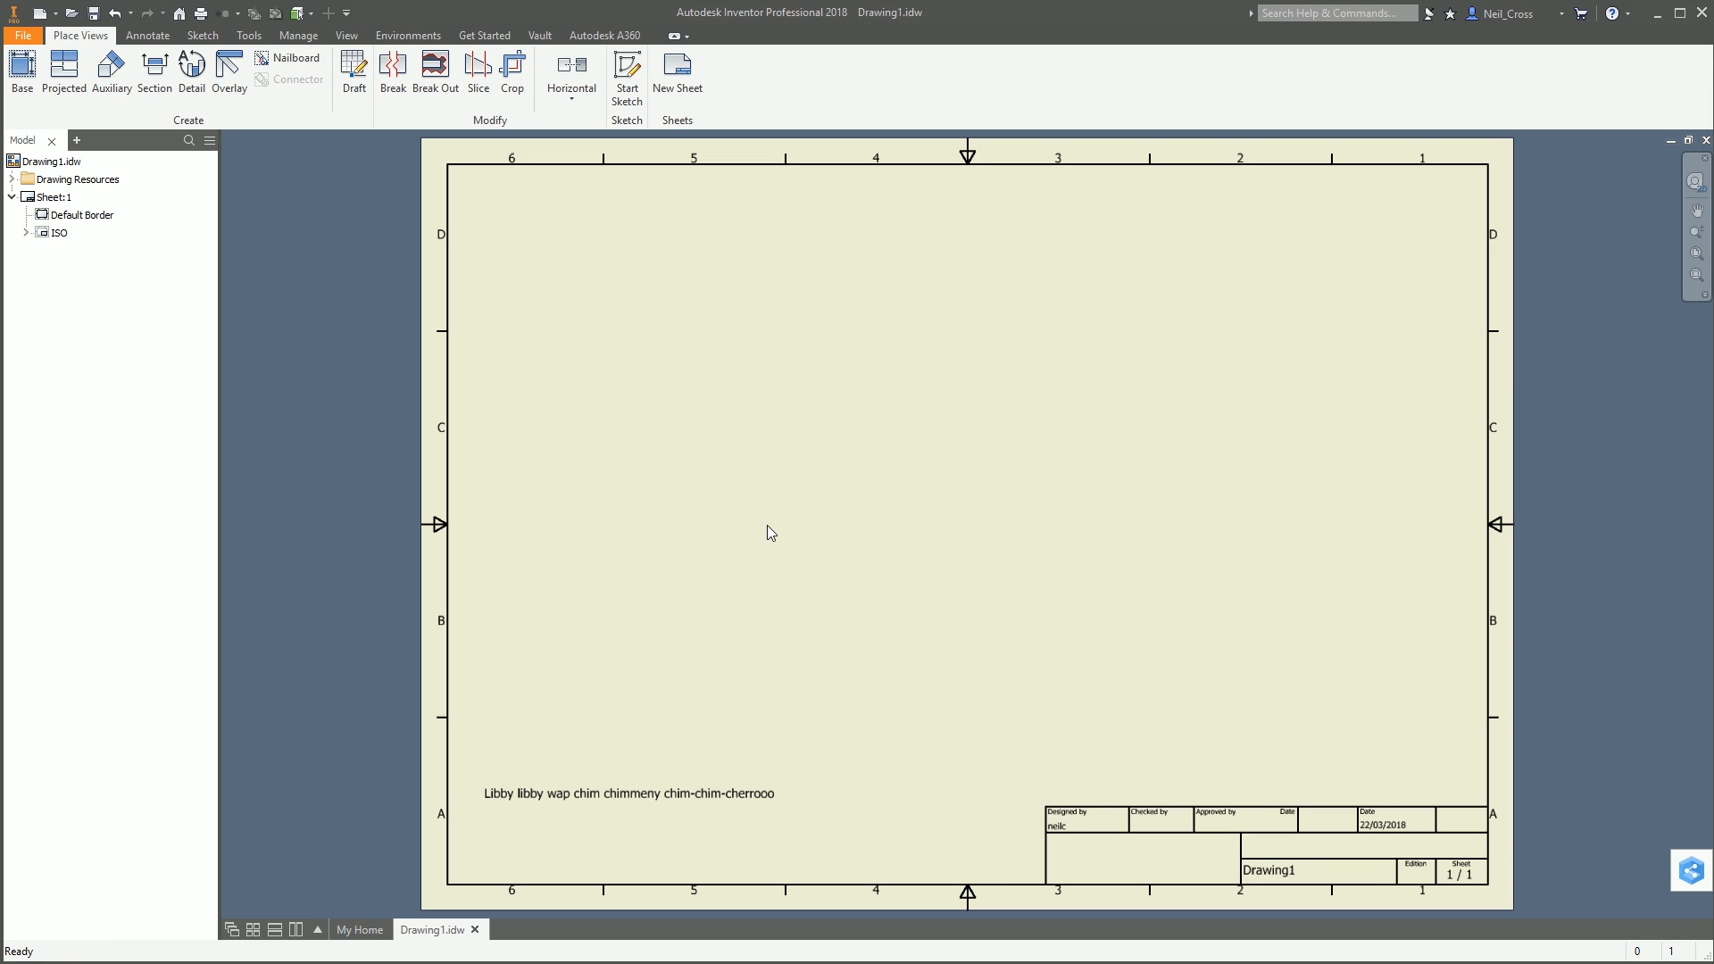
pyautogui.moveTo(636, 486)
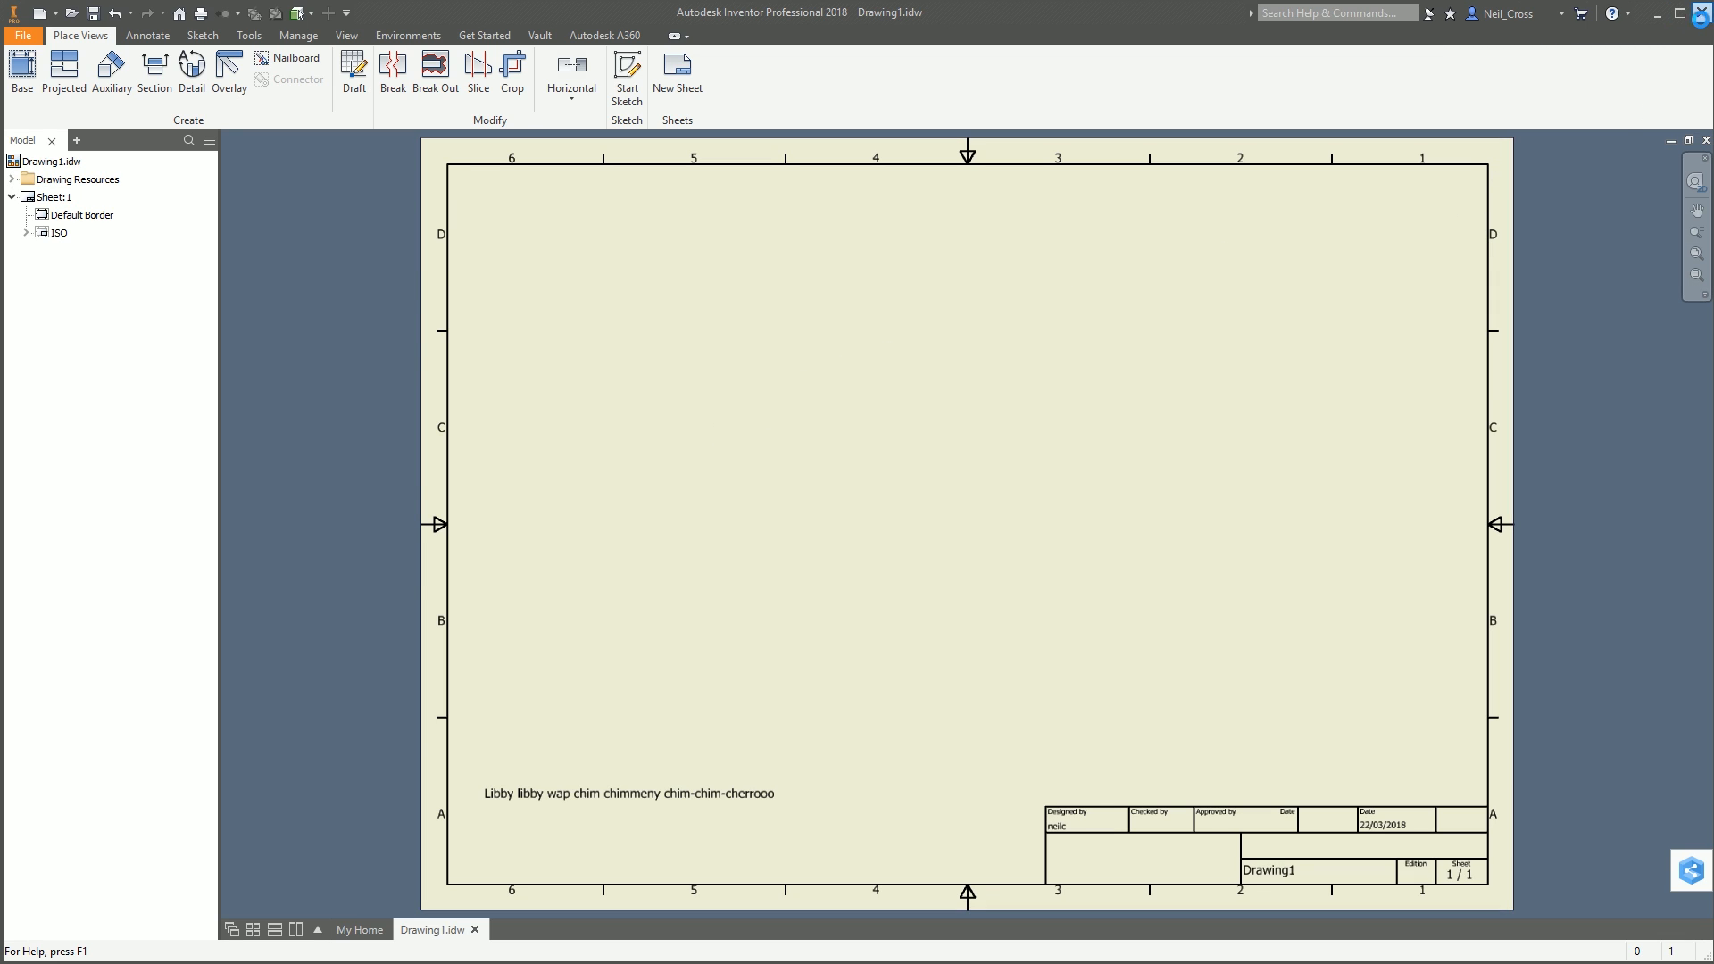
pyautogui.click(474, 930)
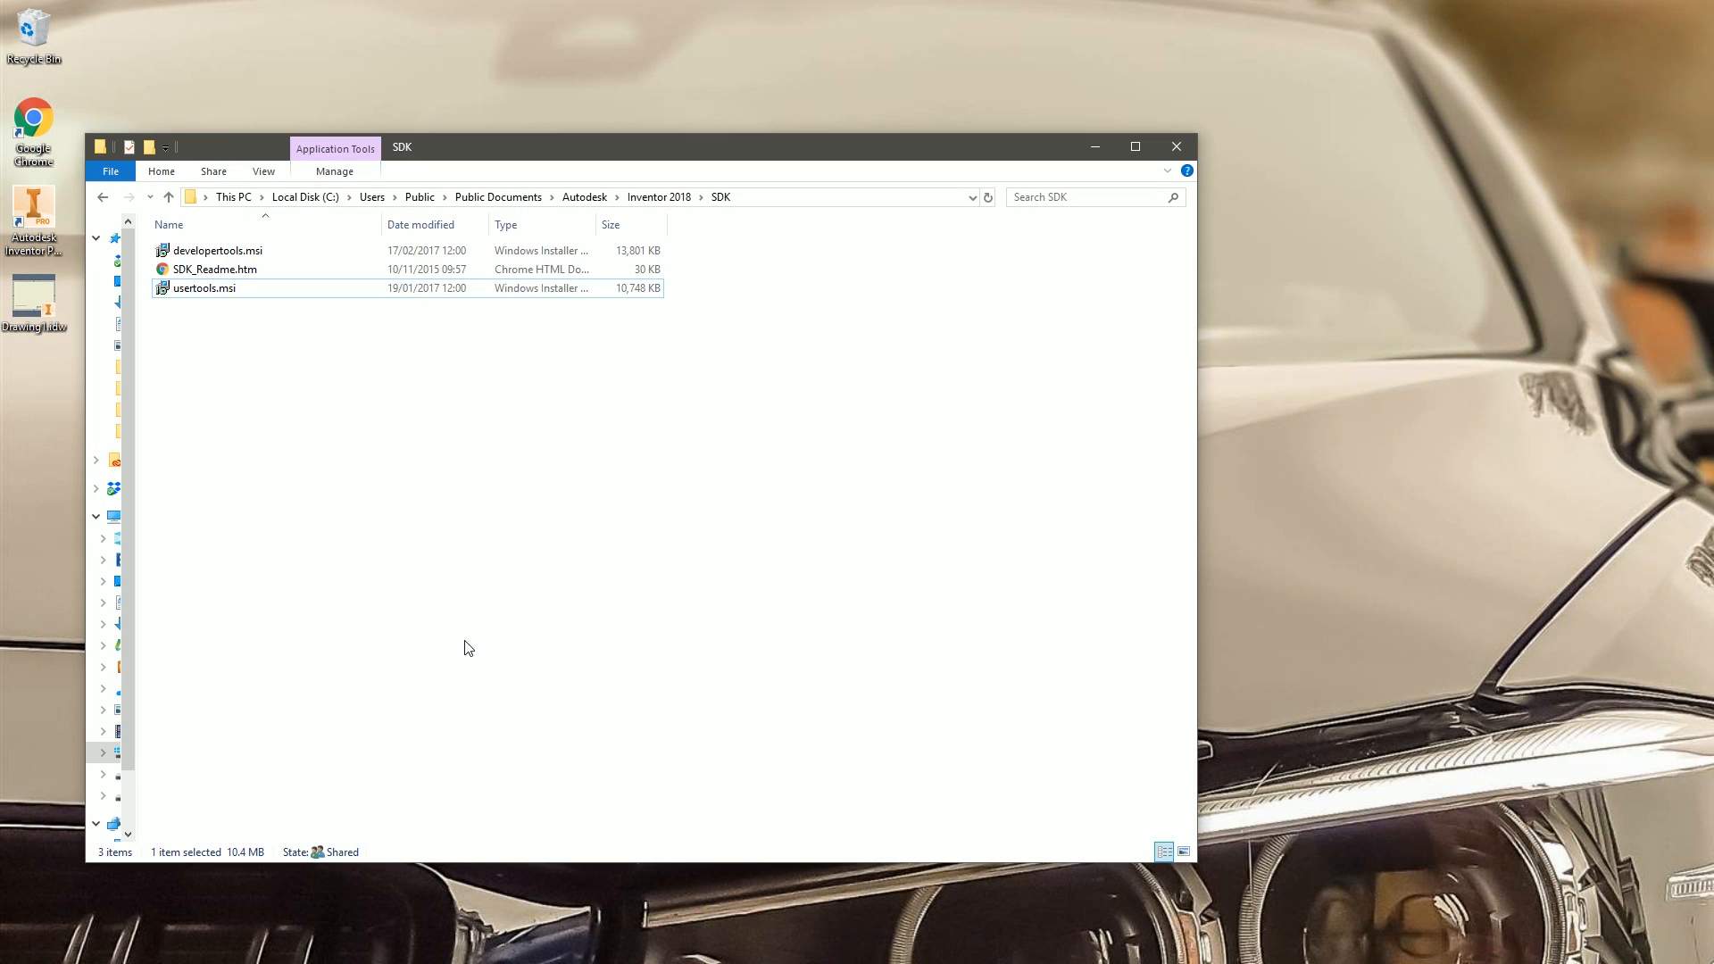
pyautogui.click(578, 196)
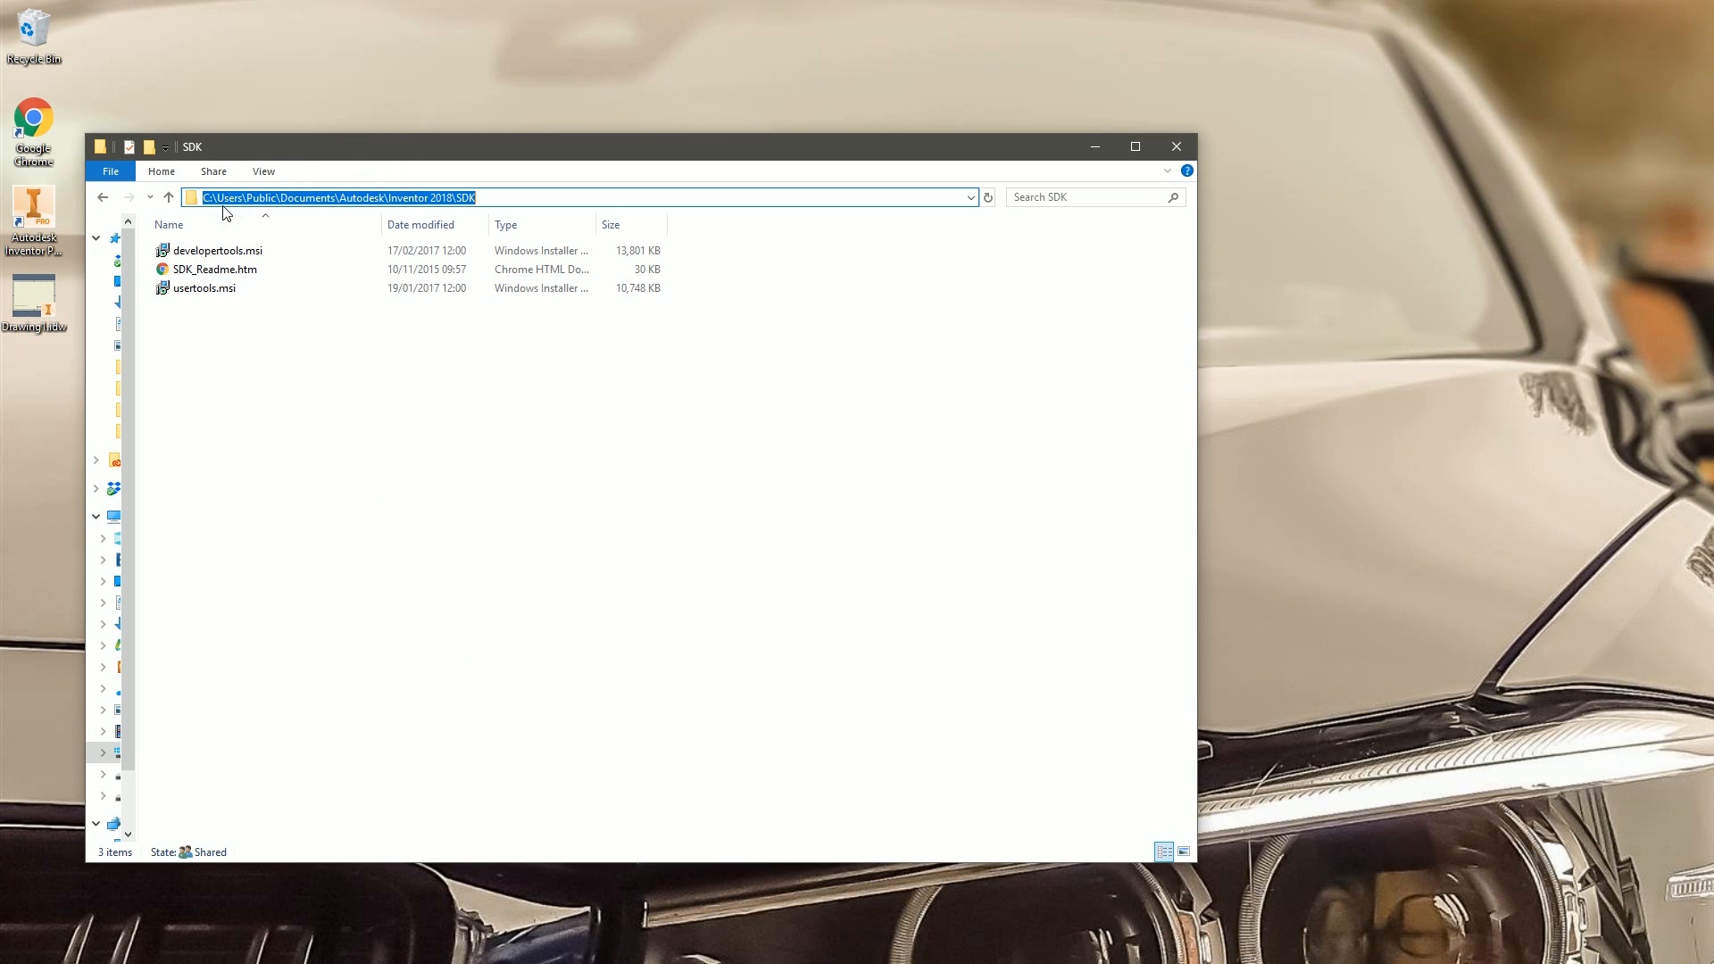
pyautogui.moveTo(438, 200)
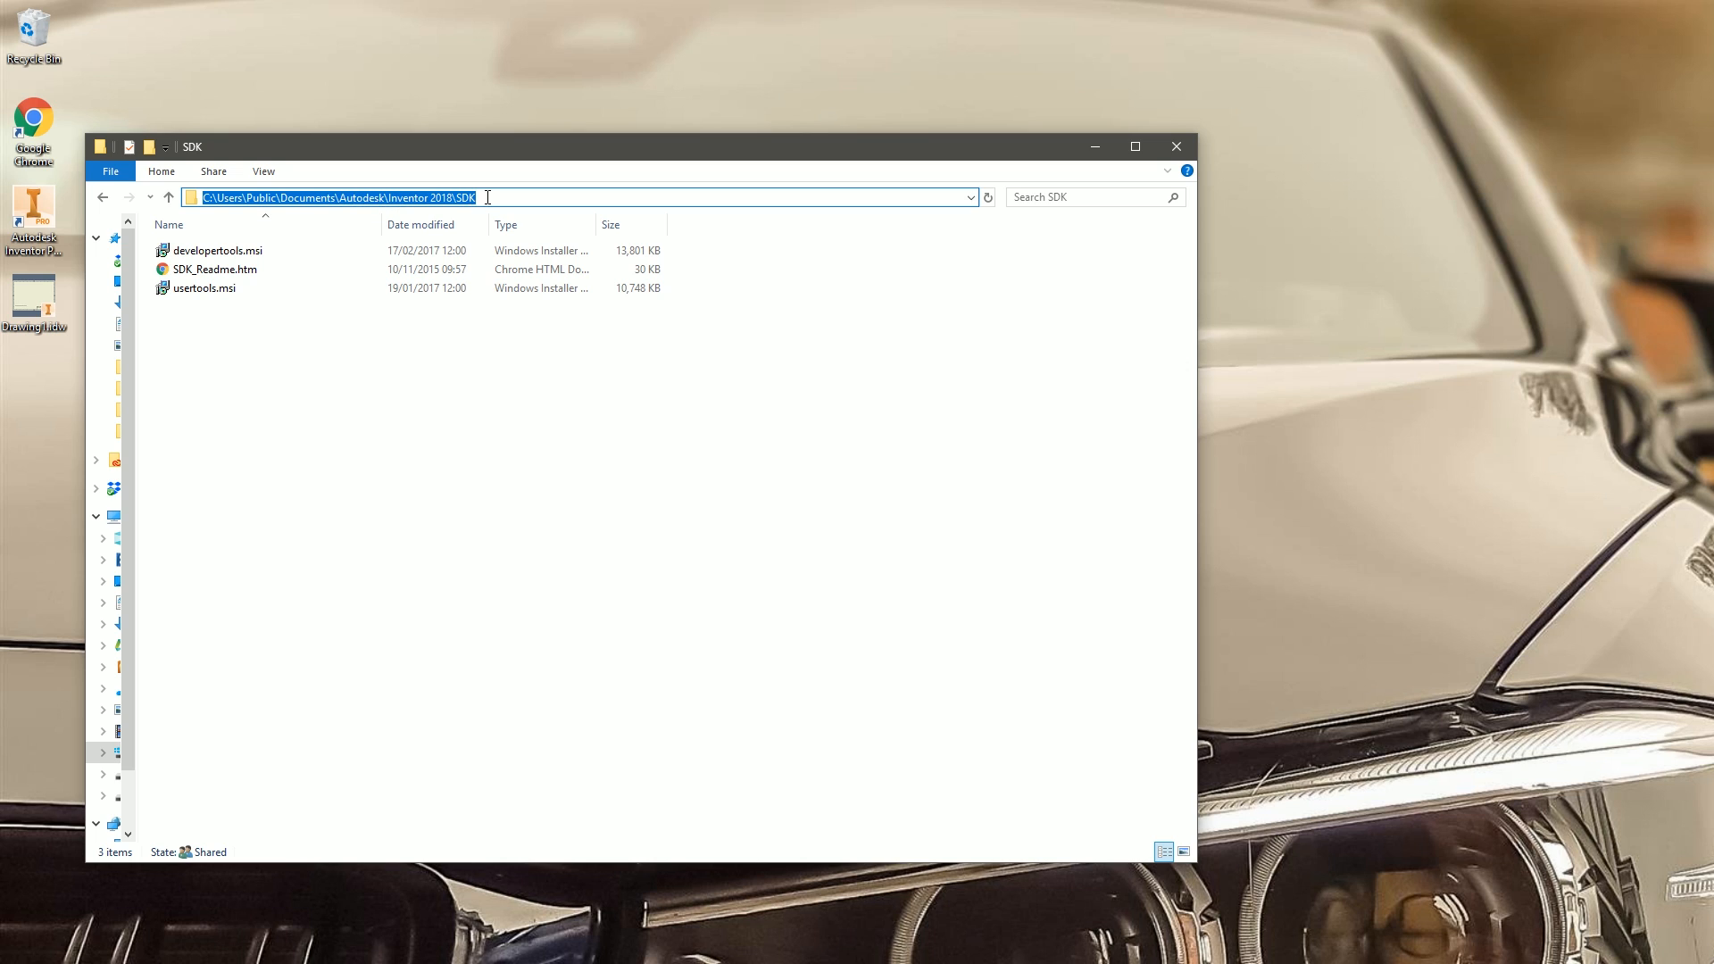
pyautogui.click(204, 287)
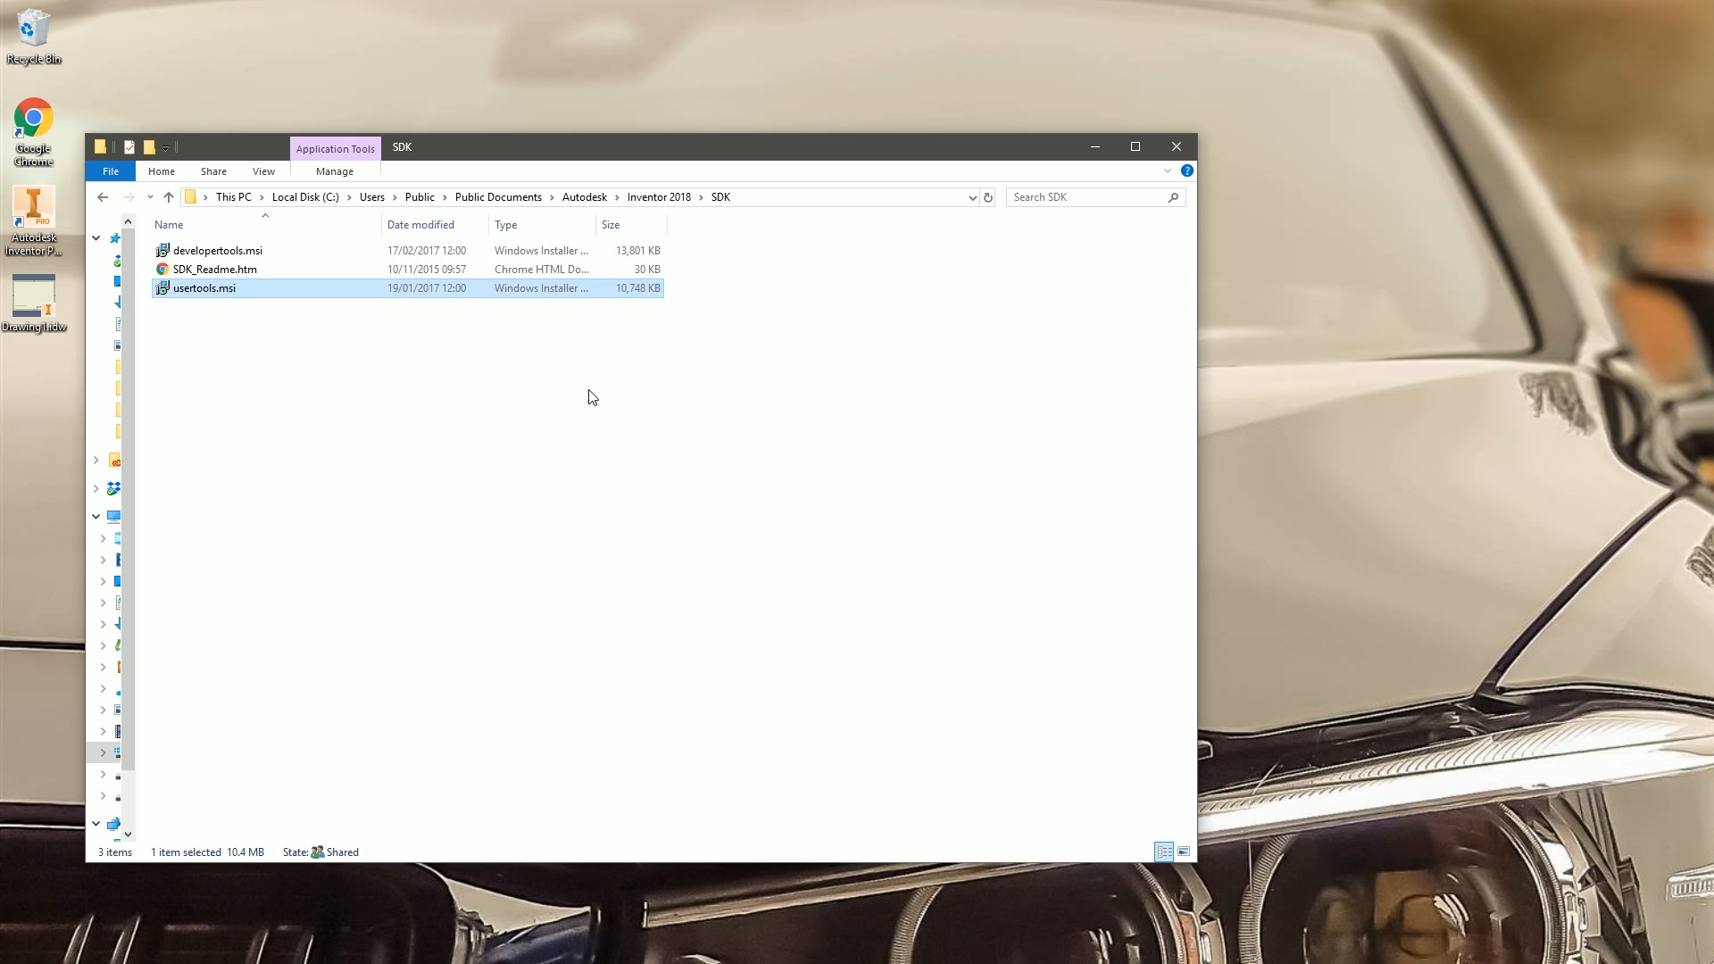
# Step: Run usertools.msi and install the Inventor 2018 User Tools for Everyone into the SDK folder
pyautogui.doubleClick(204, 287)
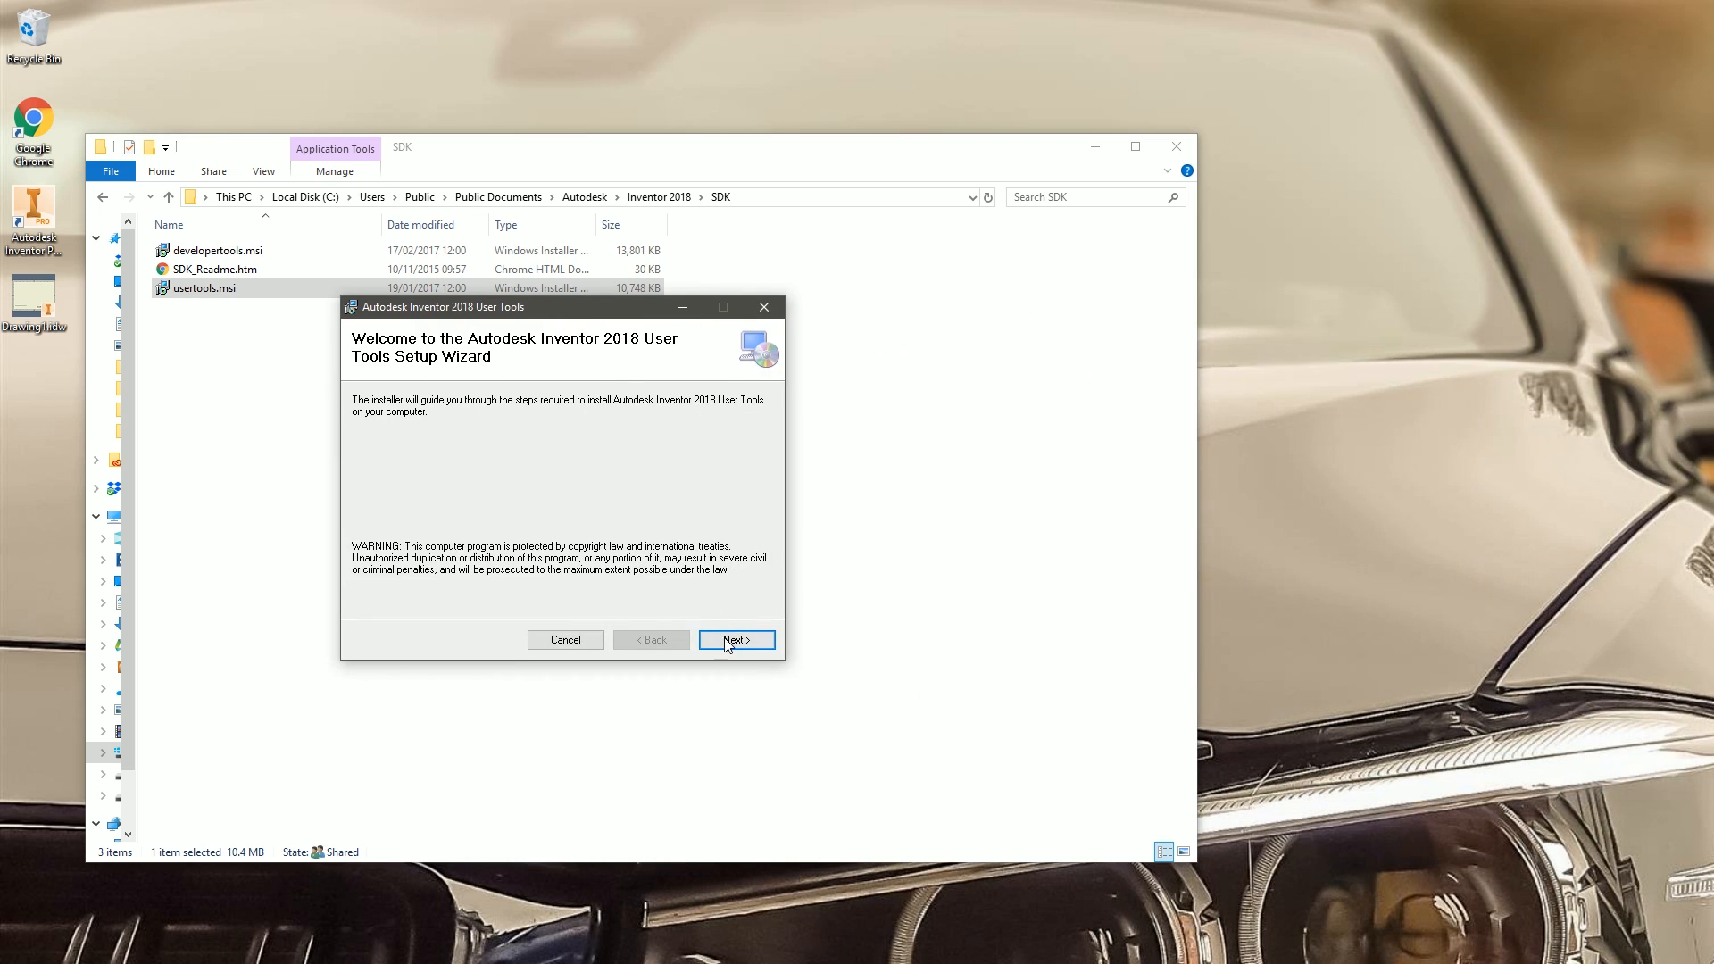
pyautogui.click(735, 639)
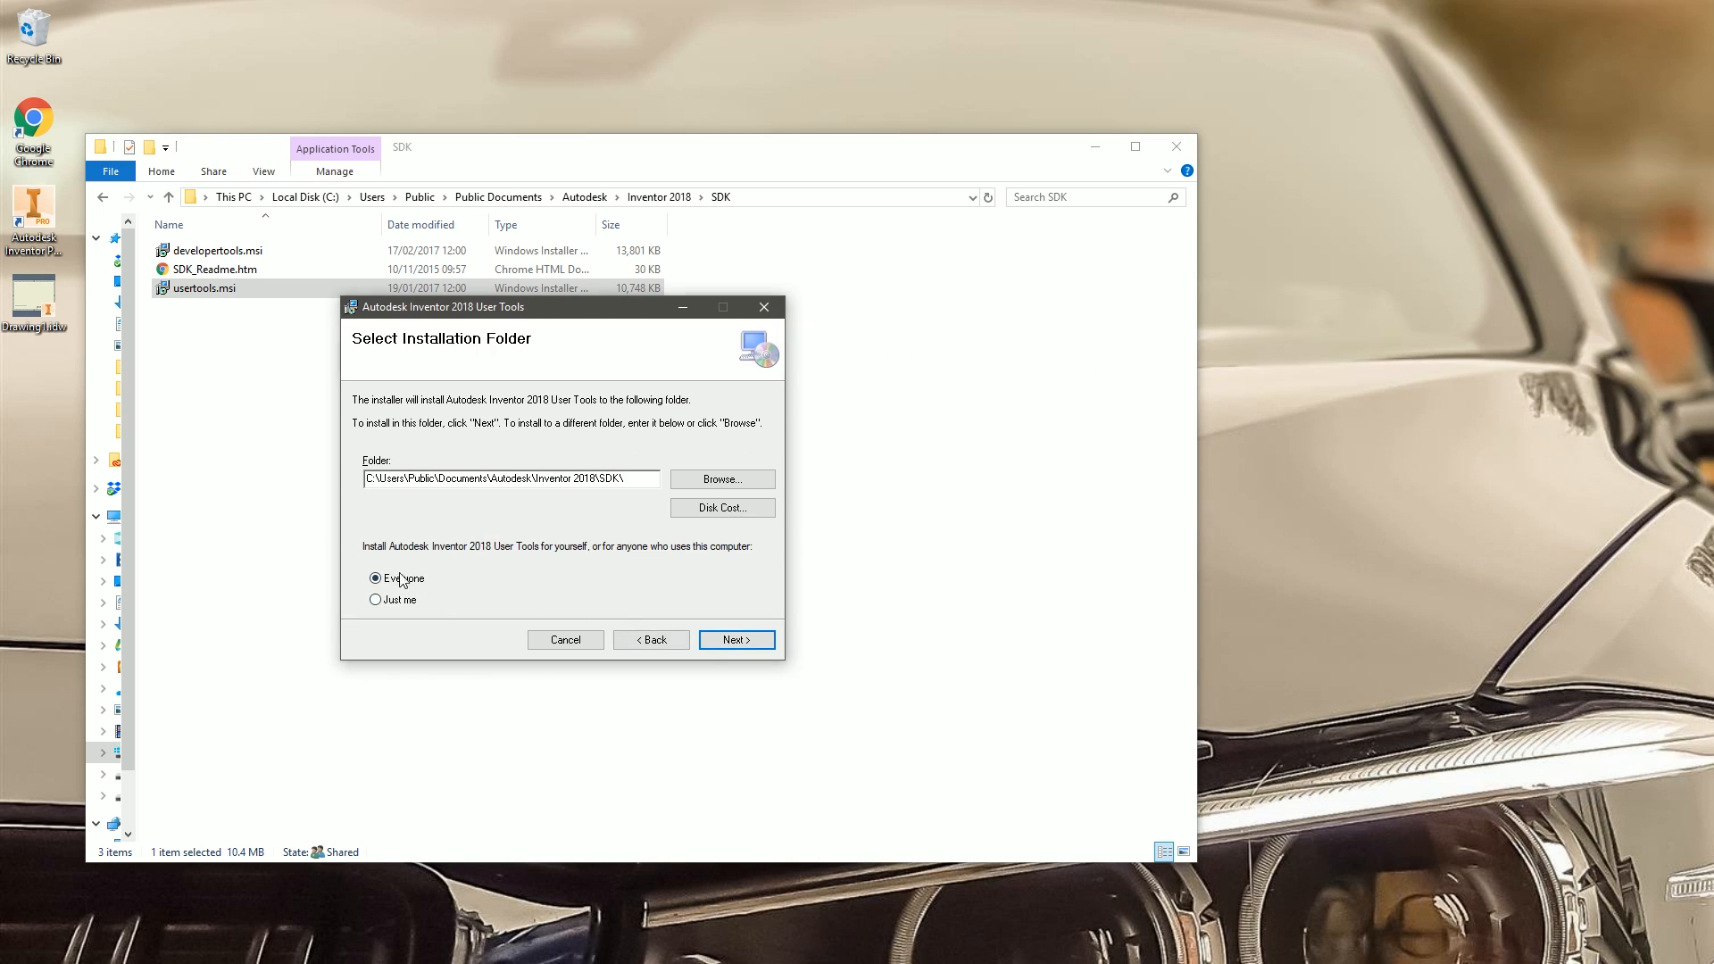
pyautogui.click(737, 639)
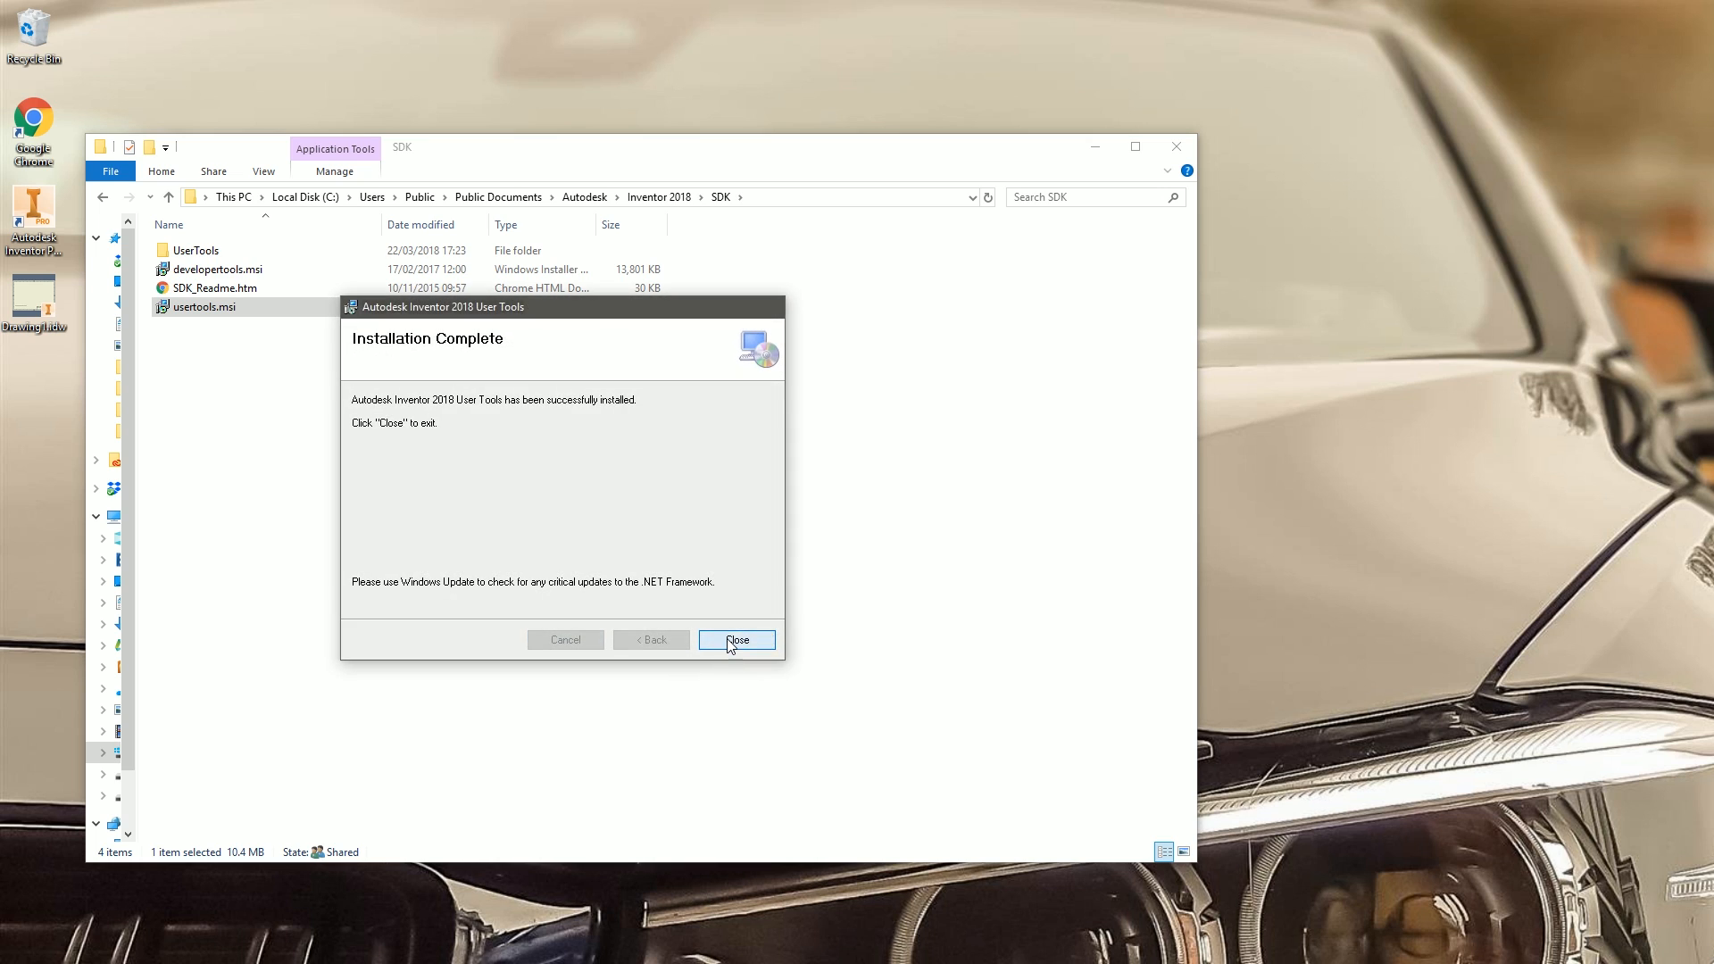
pyautogui.click(736, 639)
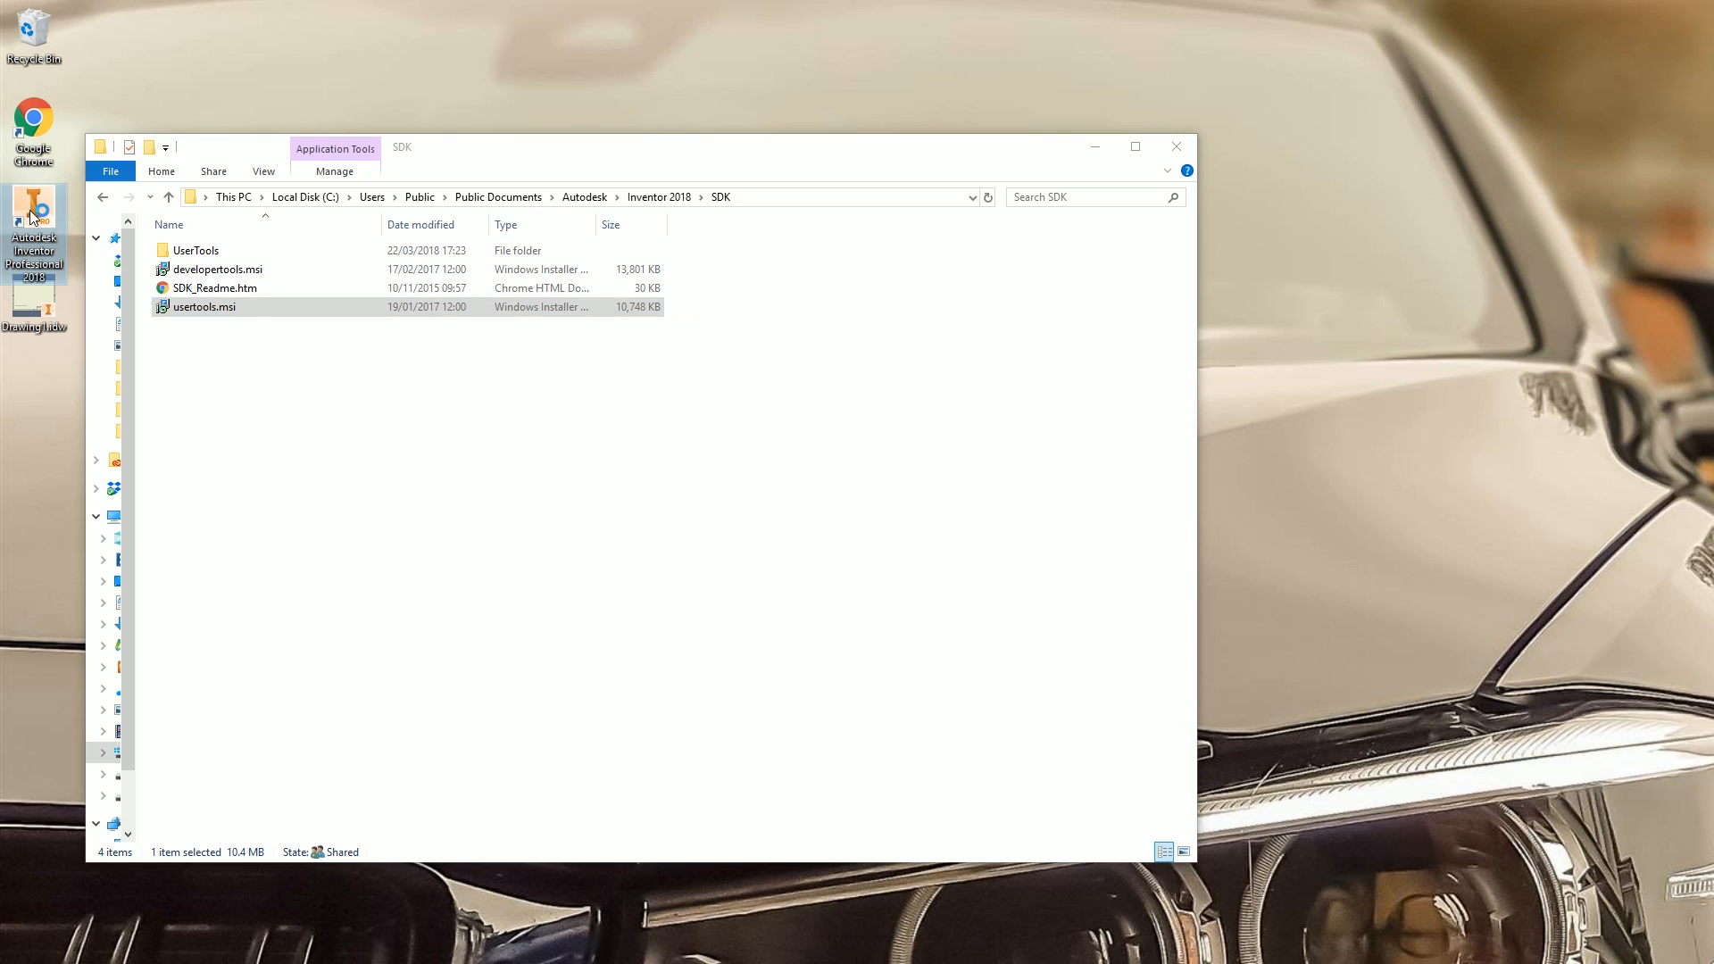
# Step: Launch Autodesk Inventor Professional 2018 from its desktop shortcut
pyautogui.doubleClick(34, 217)
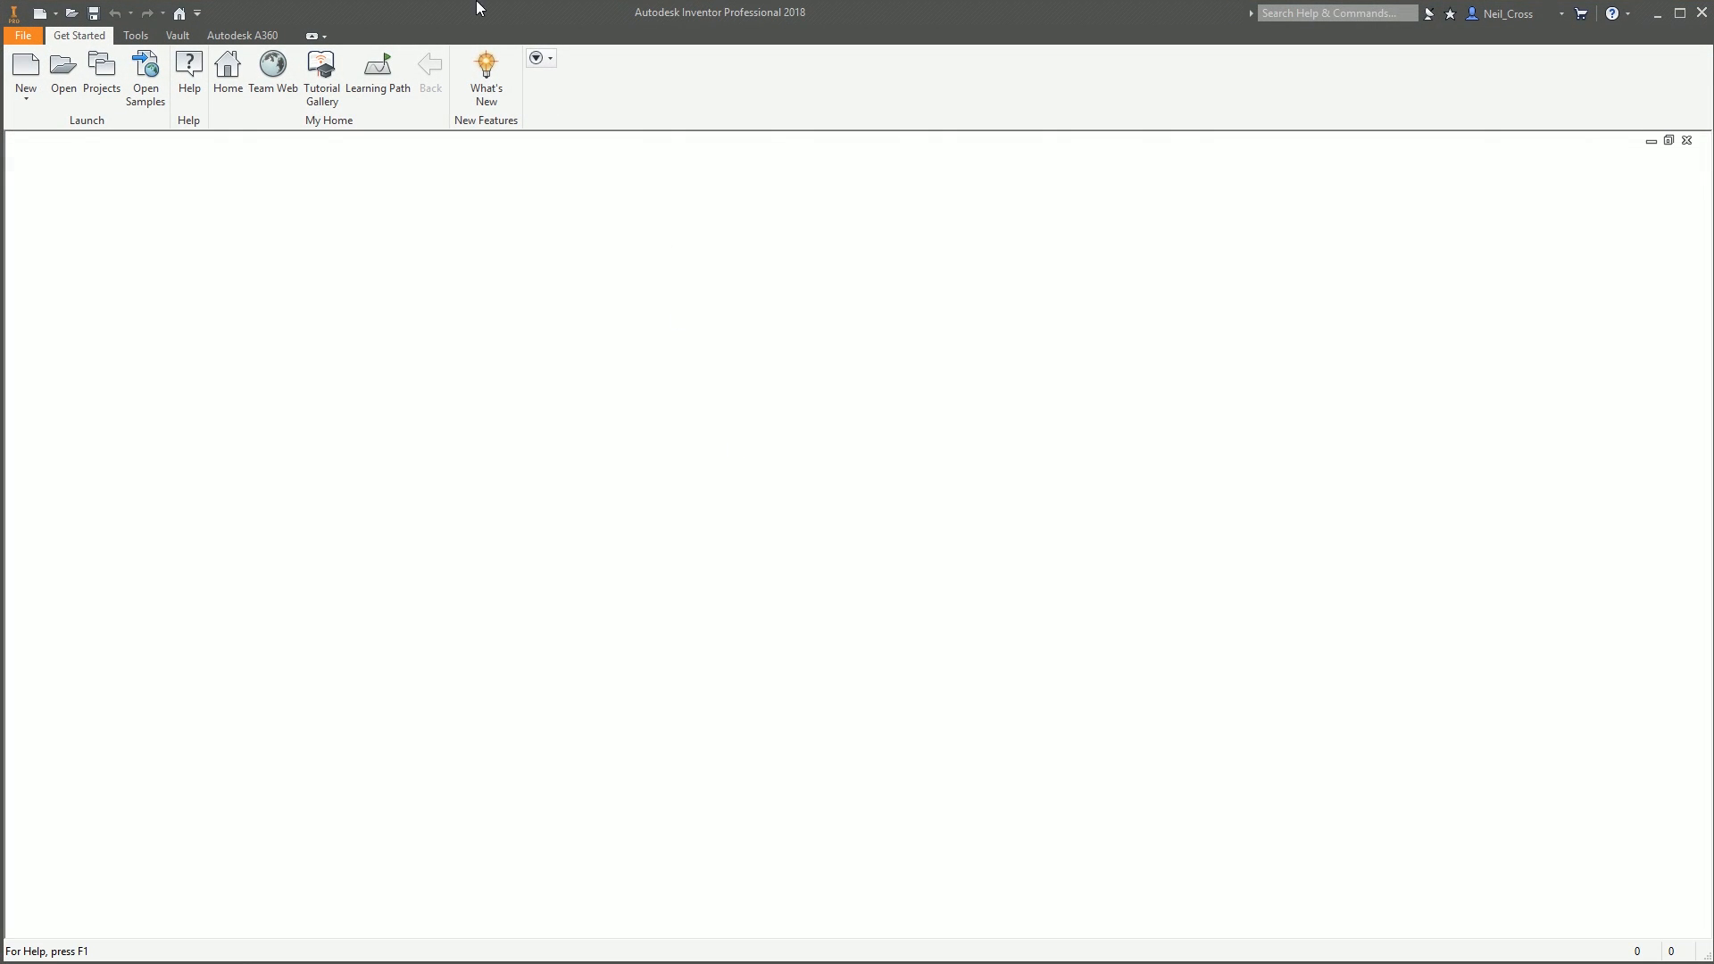
# Step: Reopen Drawing1.idw from the Recent Documents list on the Home page
pyautogui.click(227, 71)
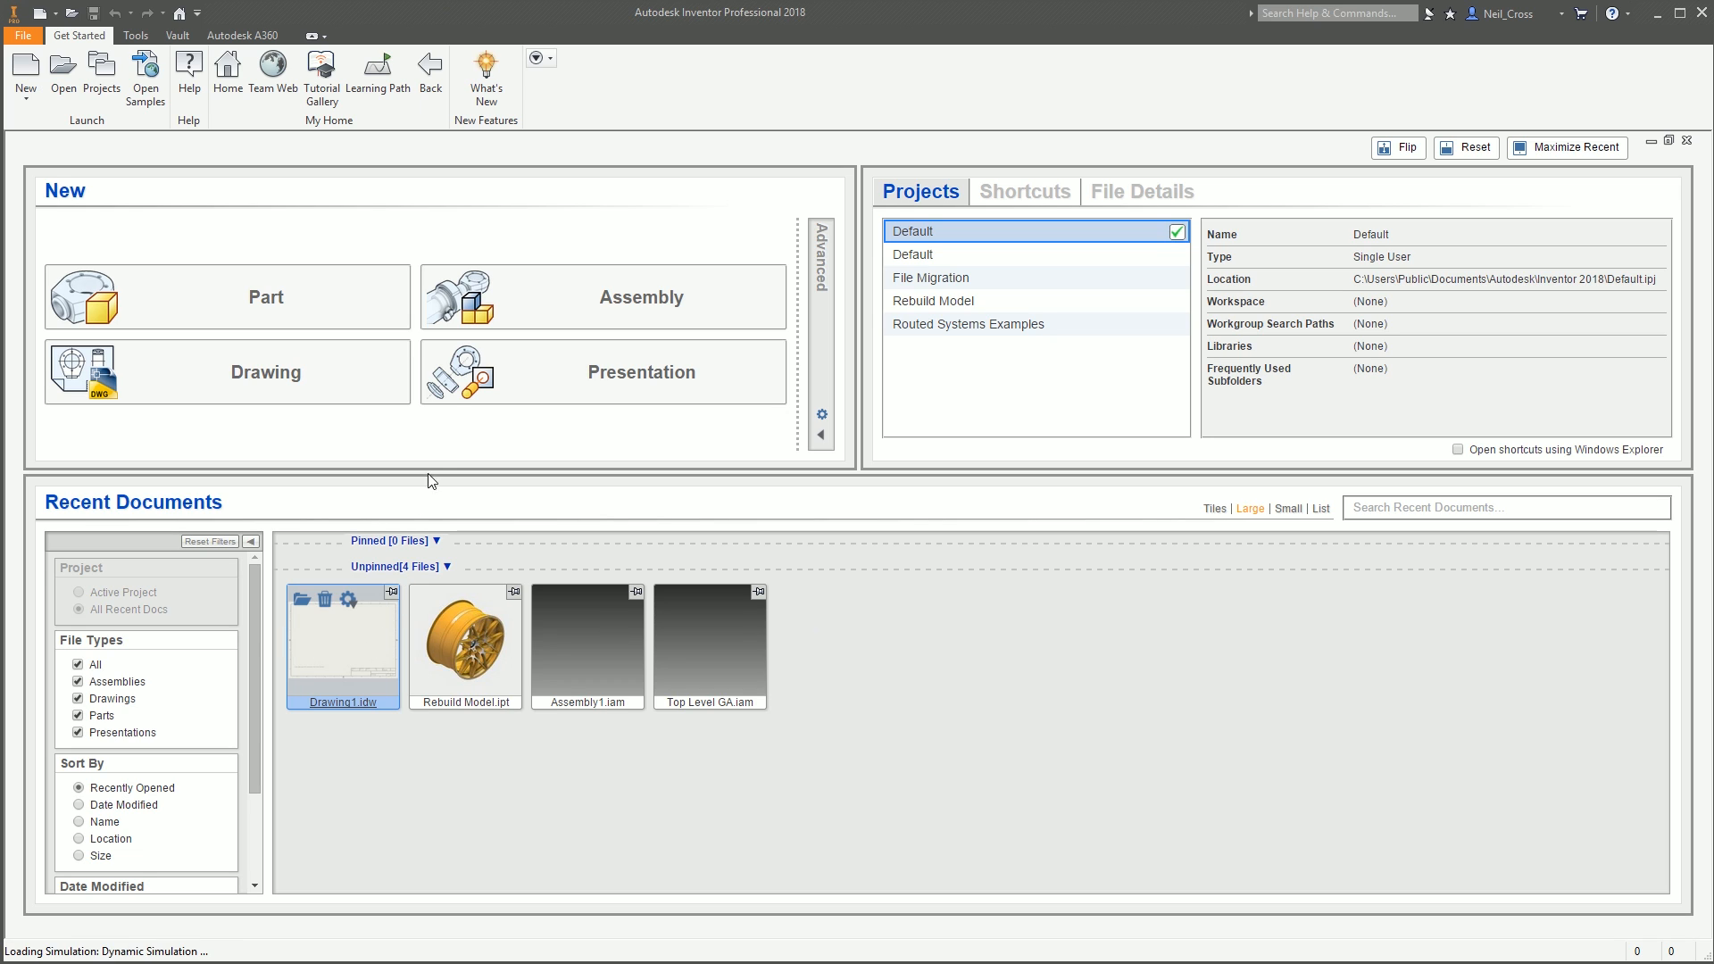
pyautogui.doubleClick(343, 622)
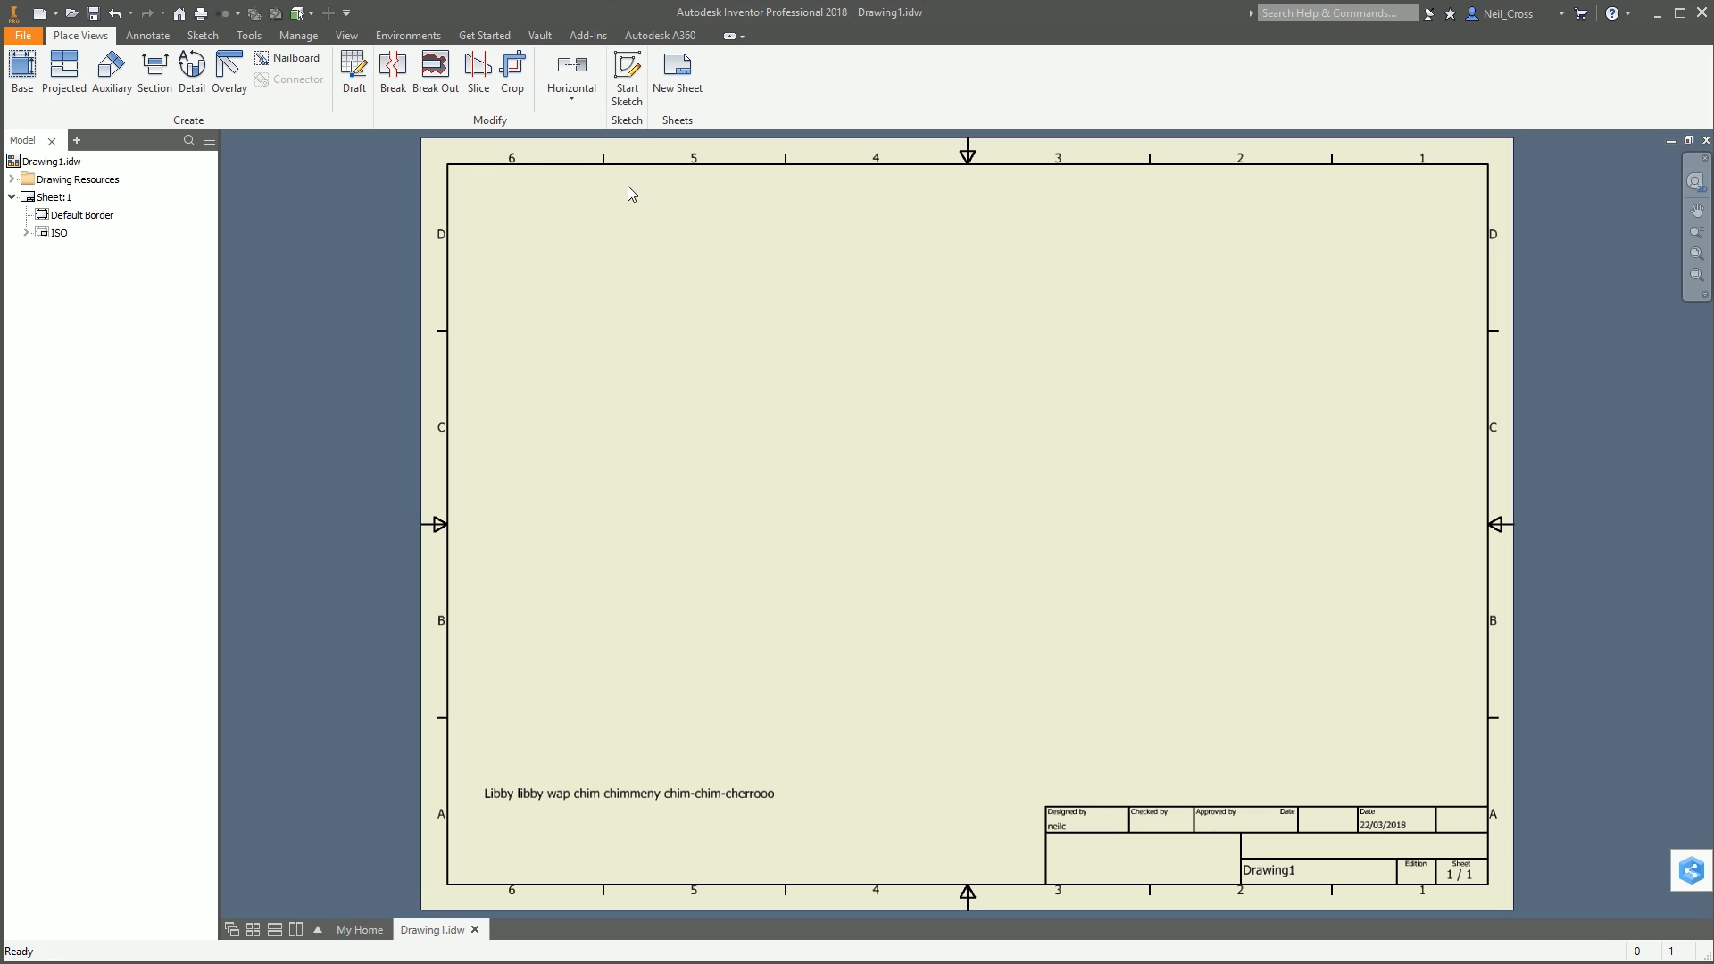
# Step: Show the Add-Ins ribbon with the User Tools and select the note text on the sheet
pyautogui.click(588, 36)
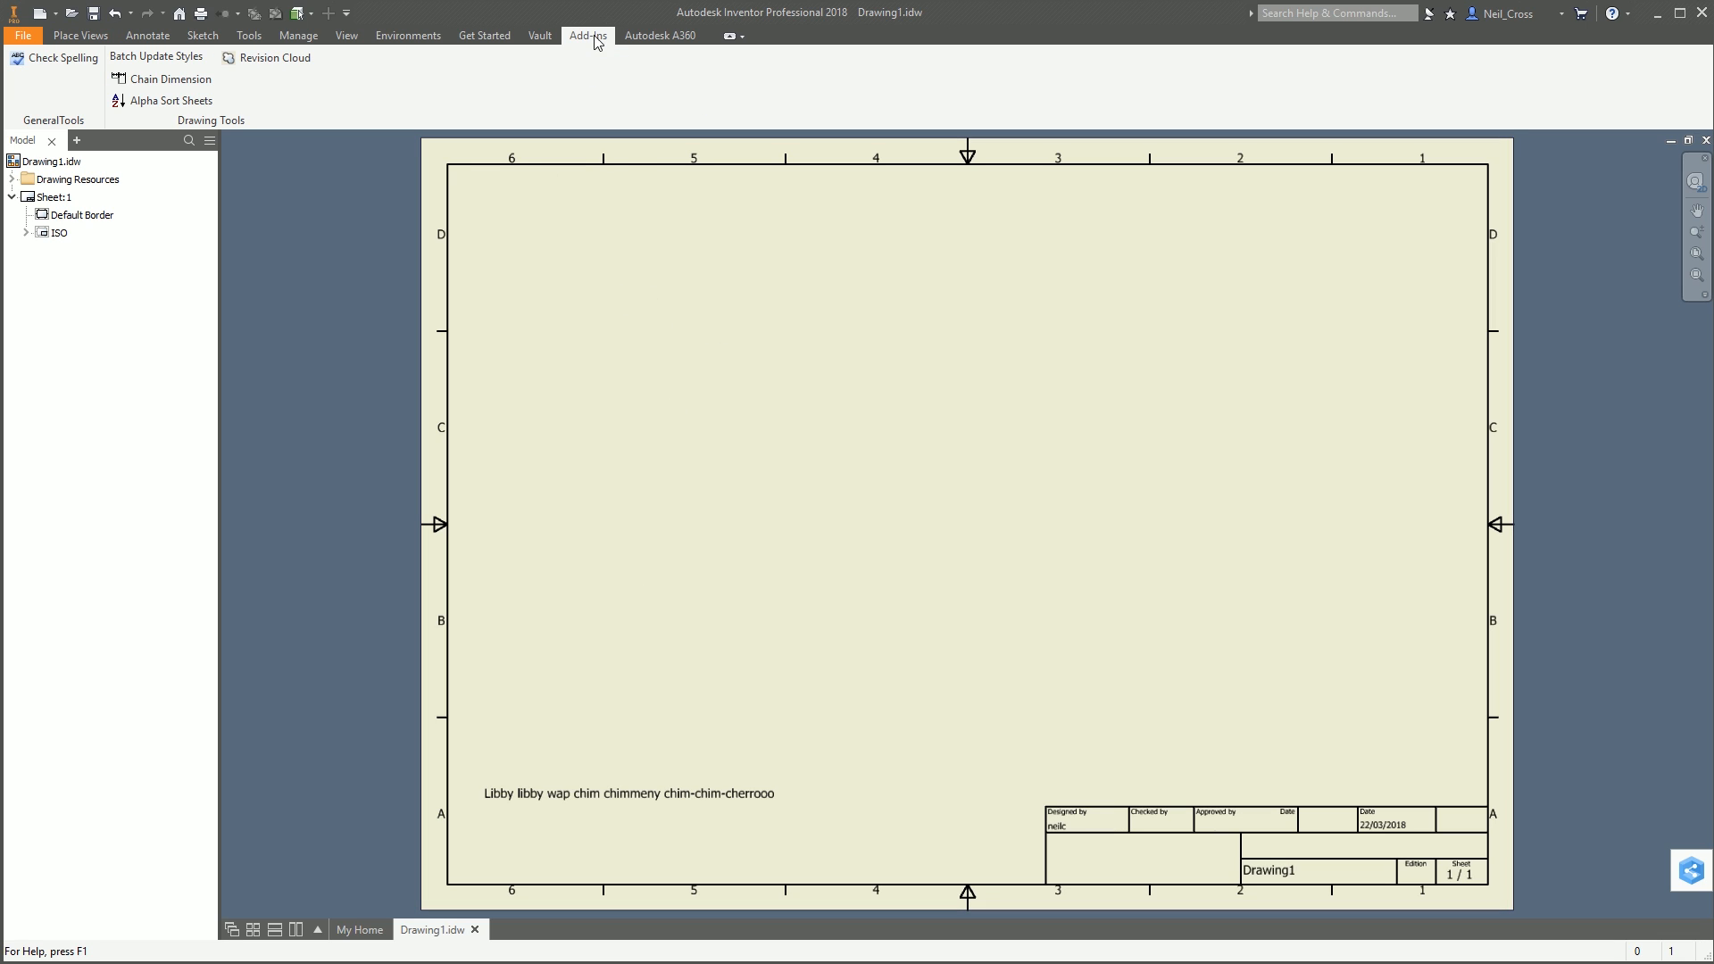
pyautogui.moveTo(471, 121)
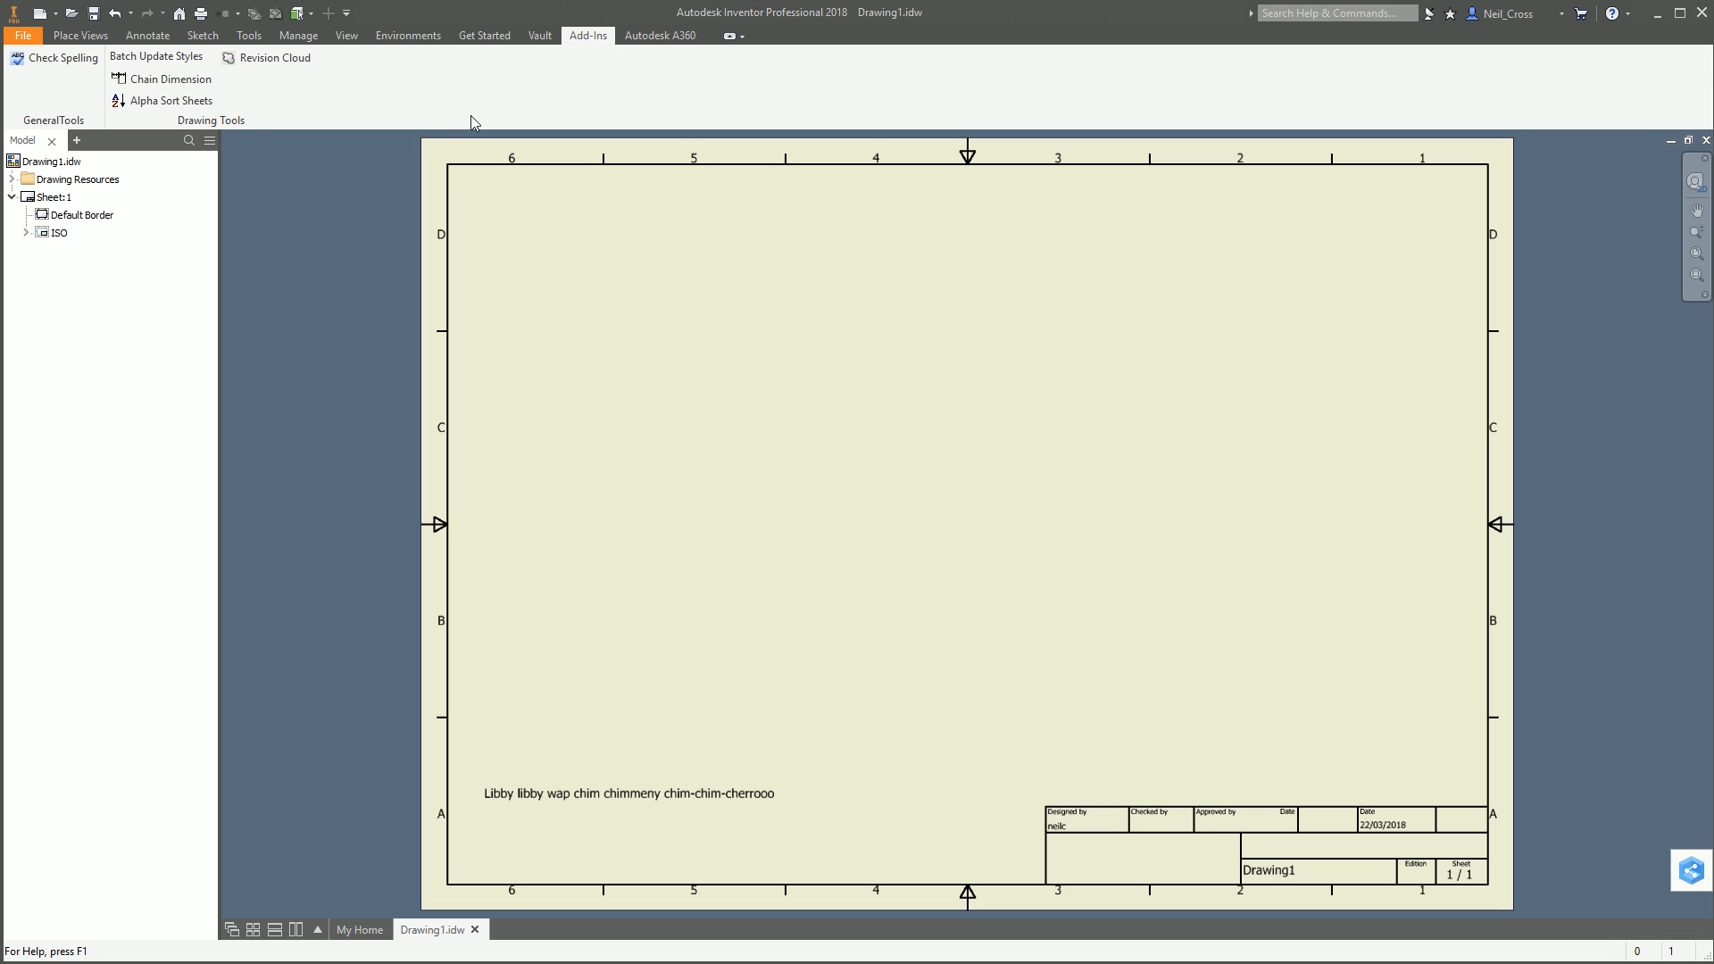
pyautogui.moveTo(314, 293)
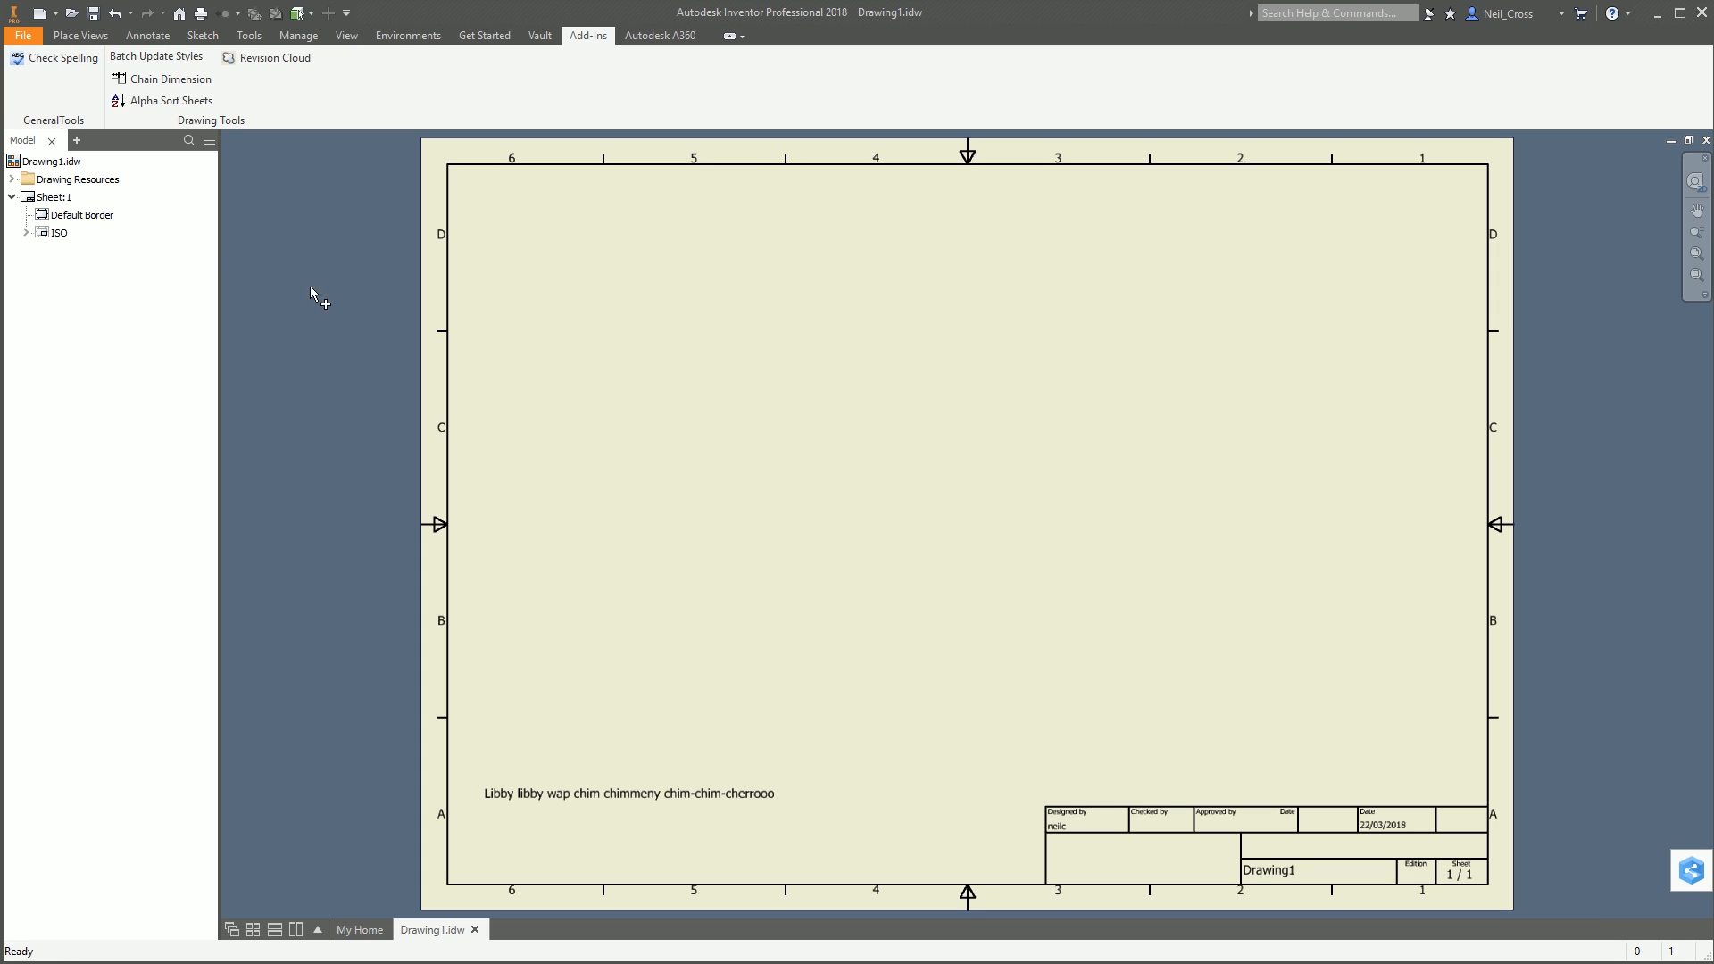
pyautogui.moveTo(311, 280)
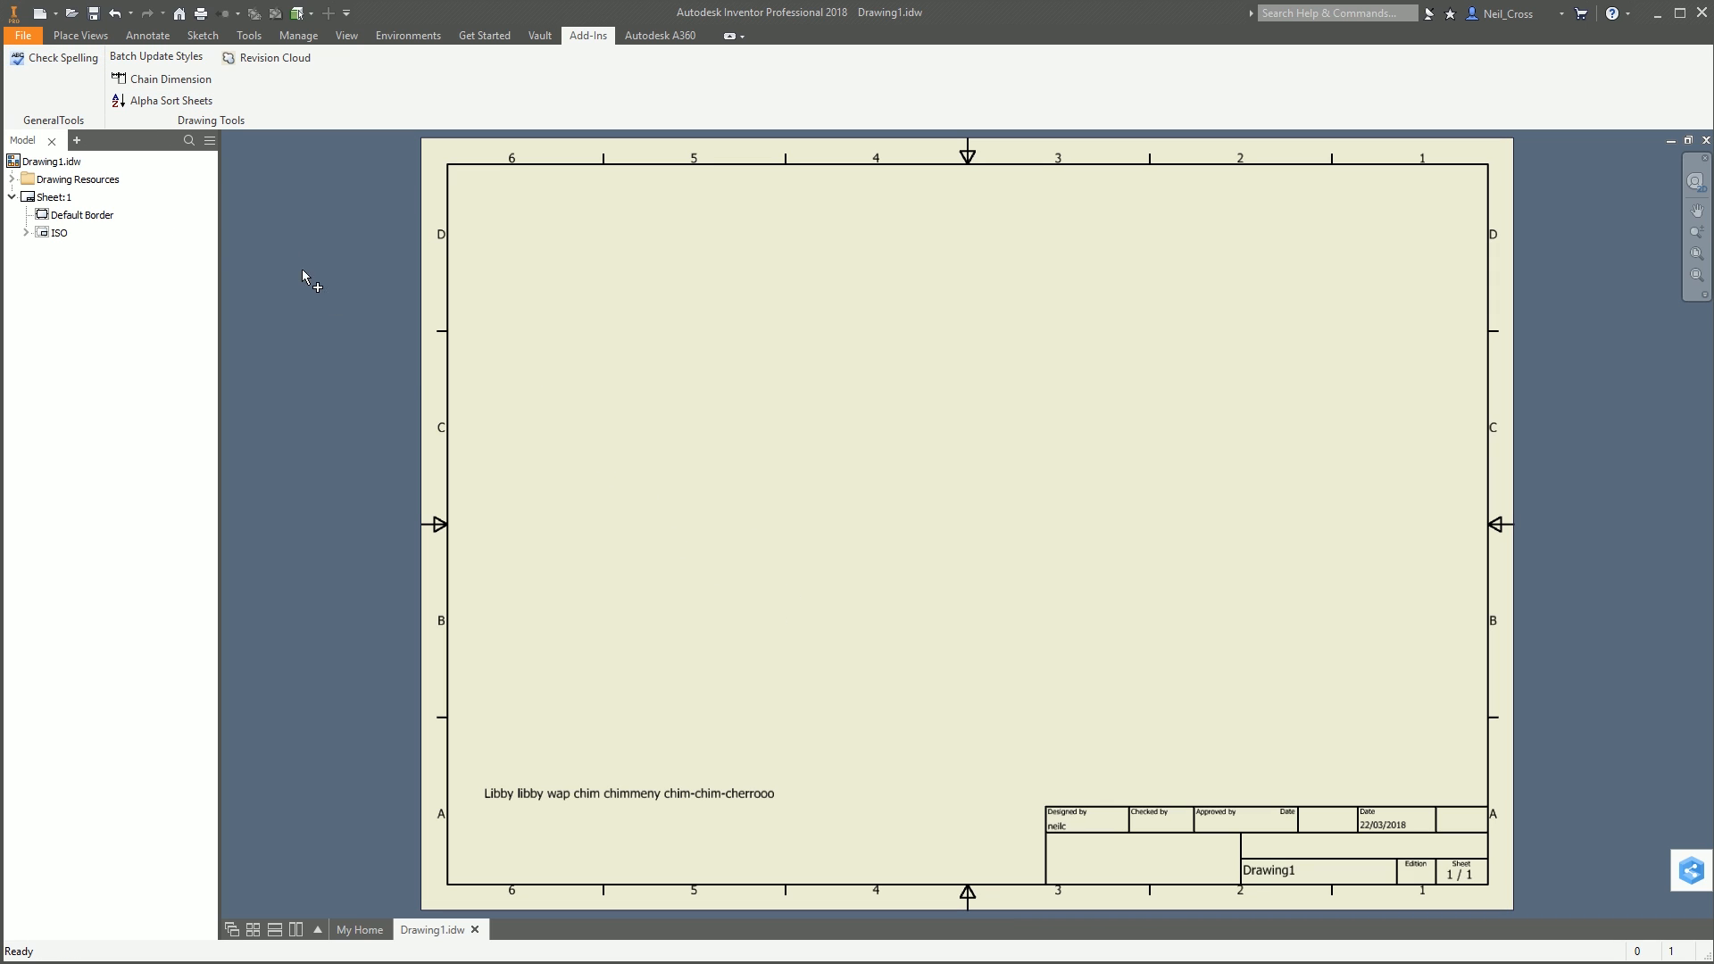
pyautogui.click(627, 792)
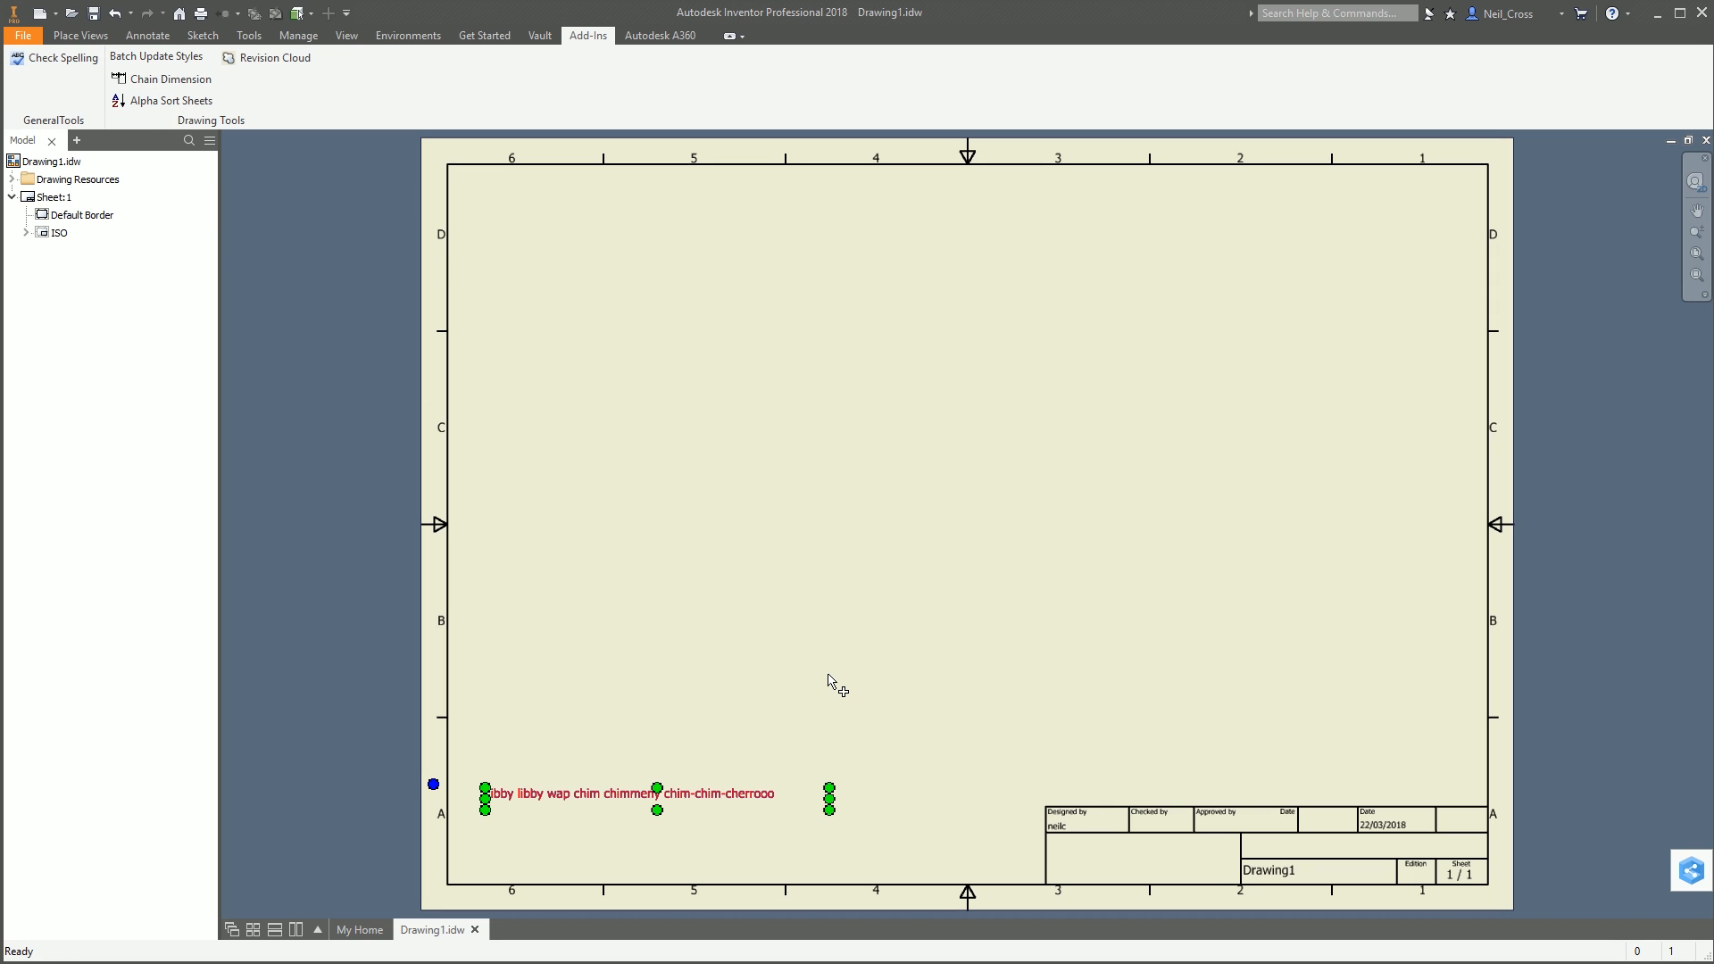
pyautogui.moveTo(873, 670)
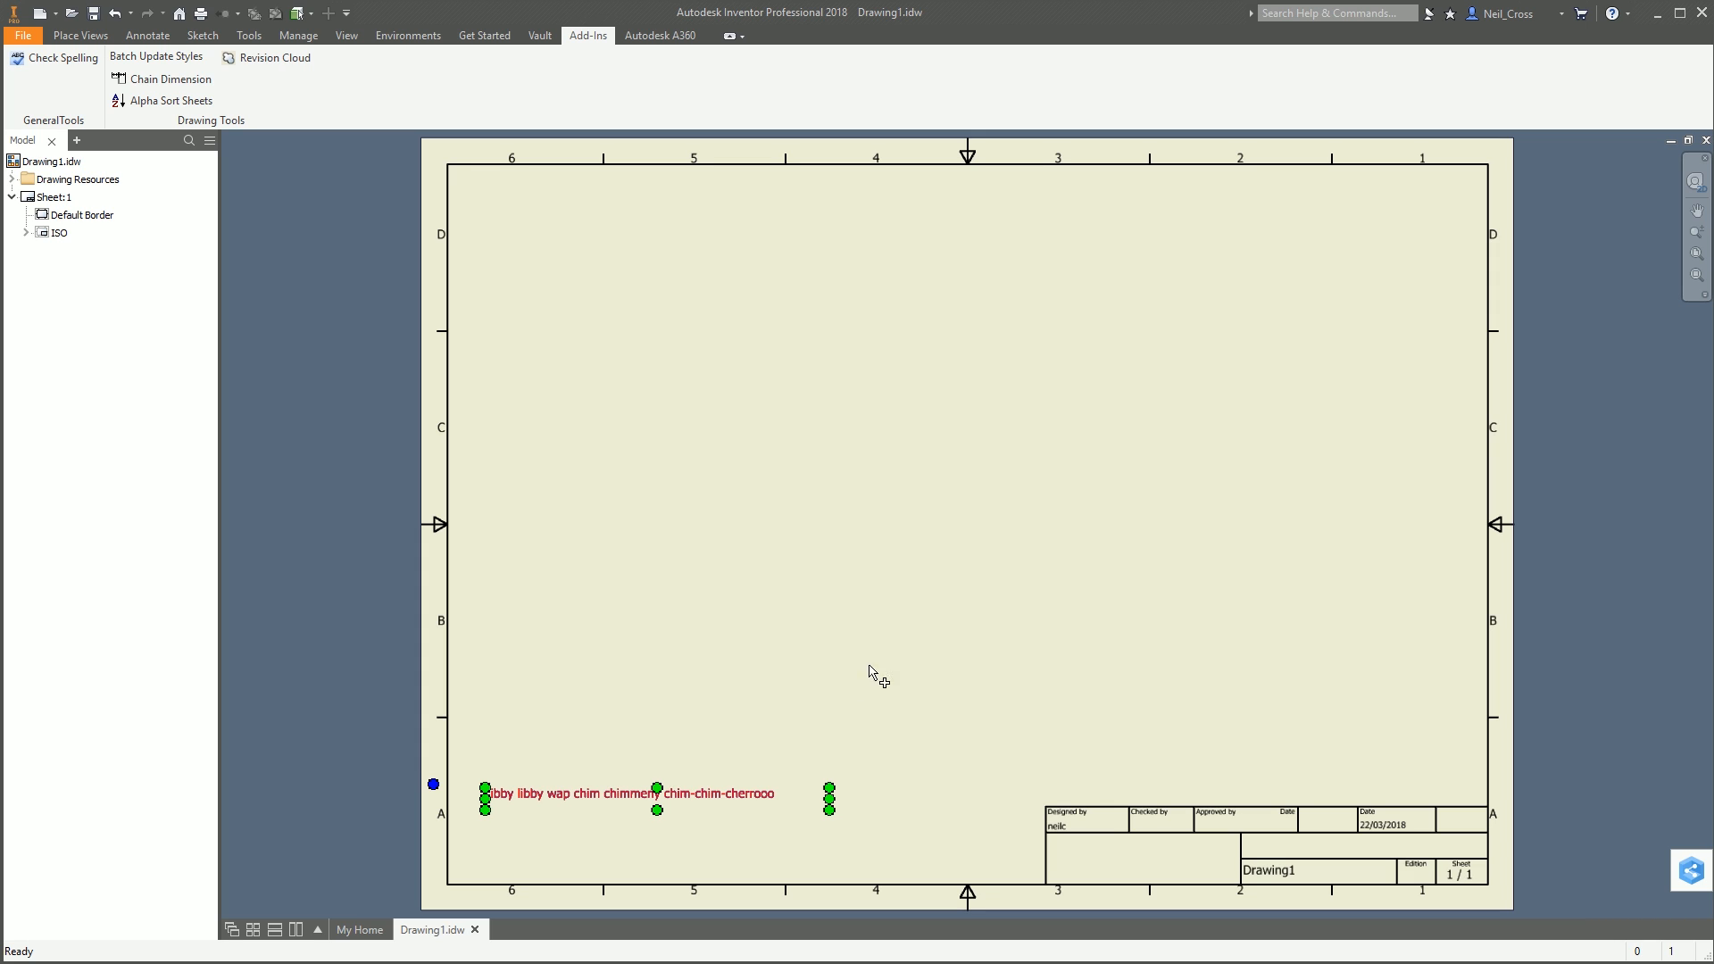
# Step: Run Check Spelling on the note, which flags 'libby', and close the dialog without changes
pyautogui.click(54, 57)
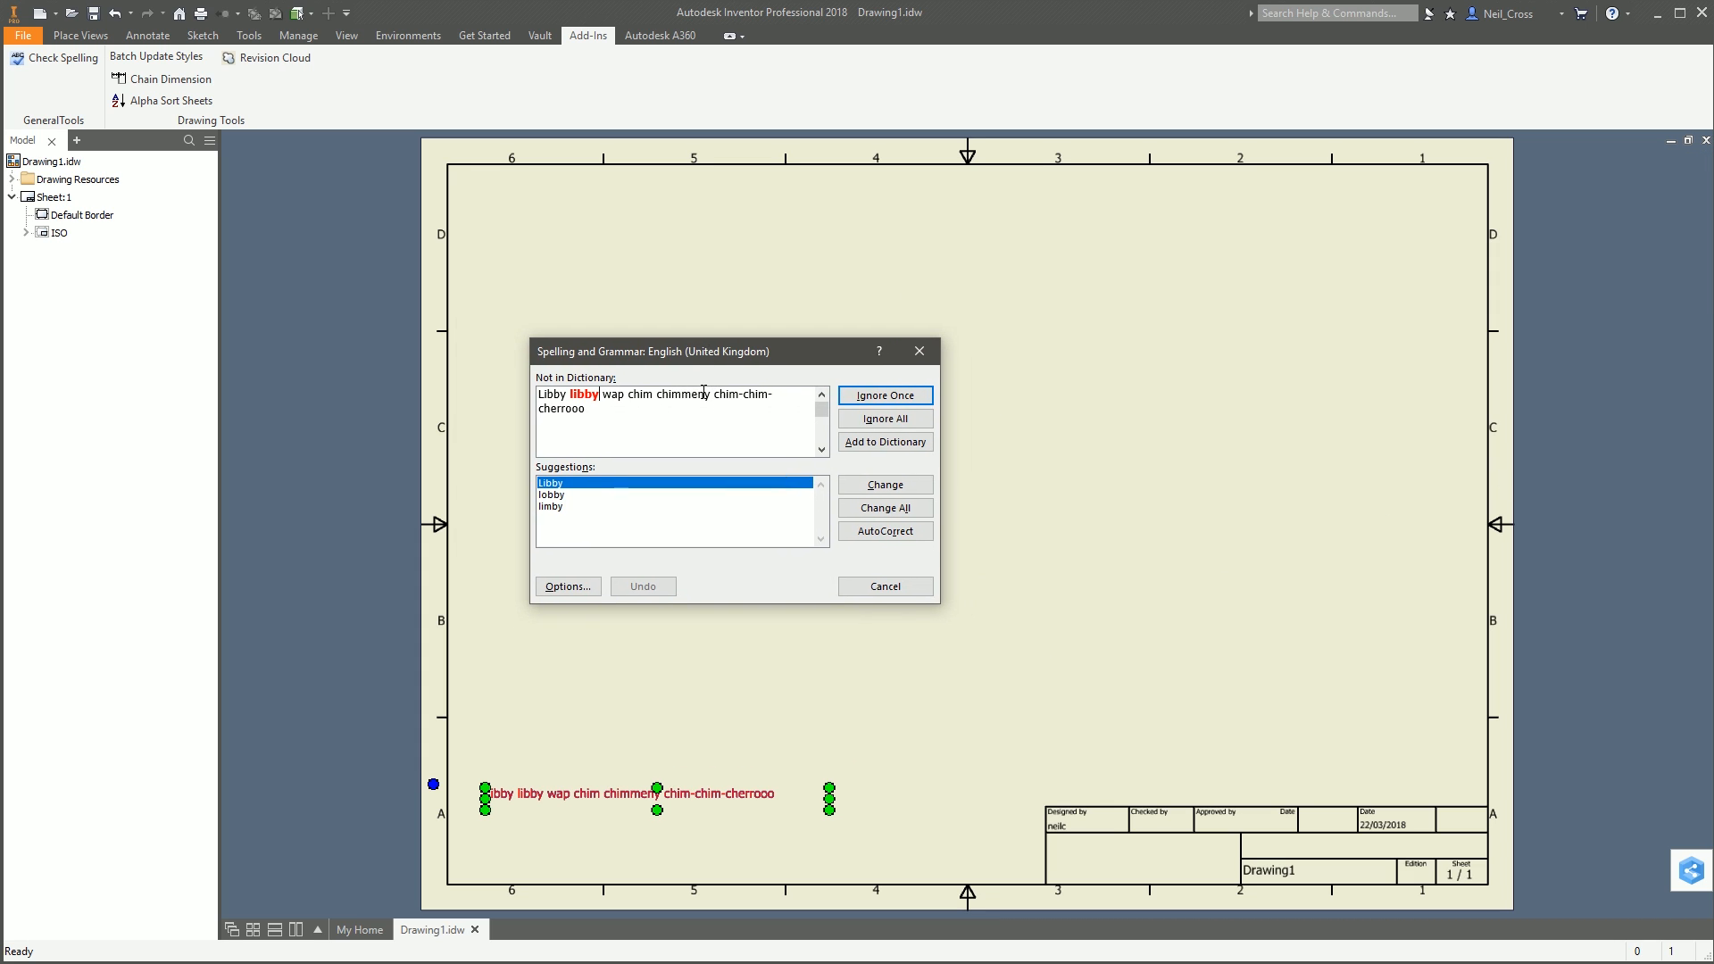
pyautogui.moveTo(732, 352); pyautogui.dragTo(627, 348)
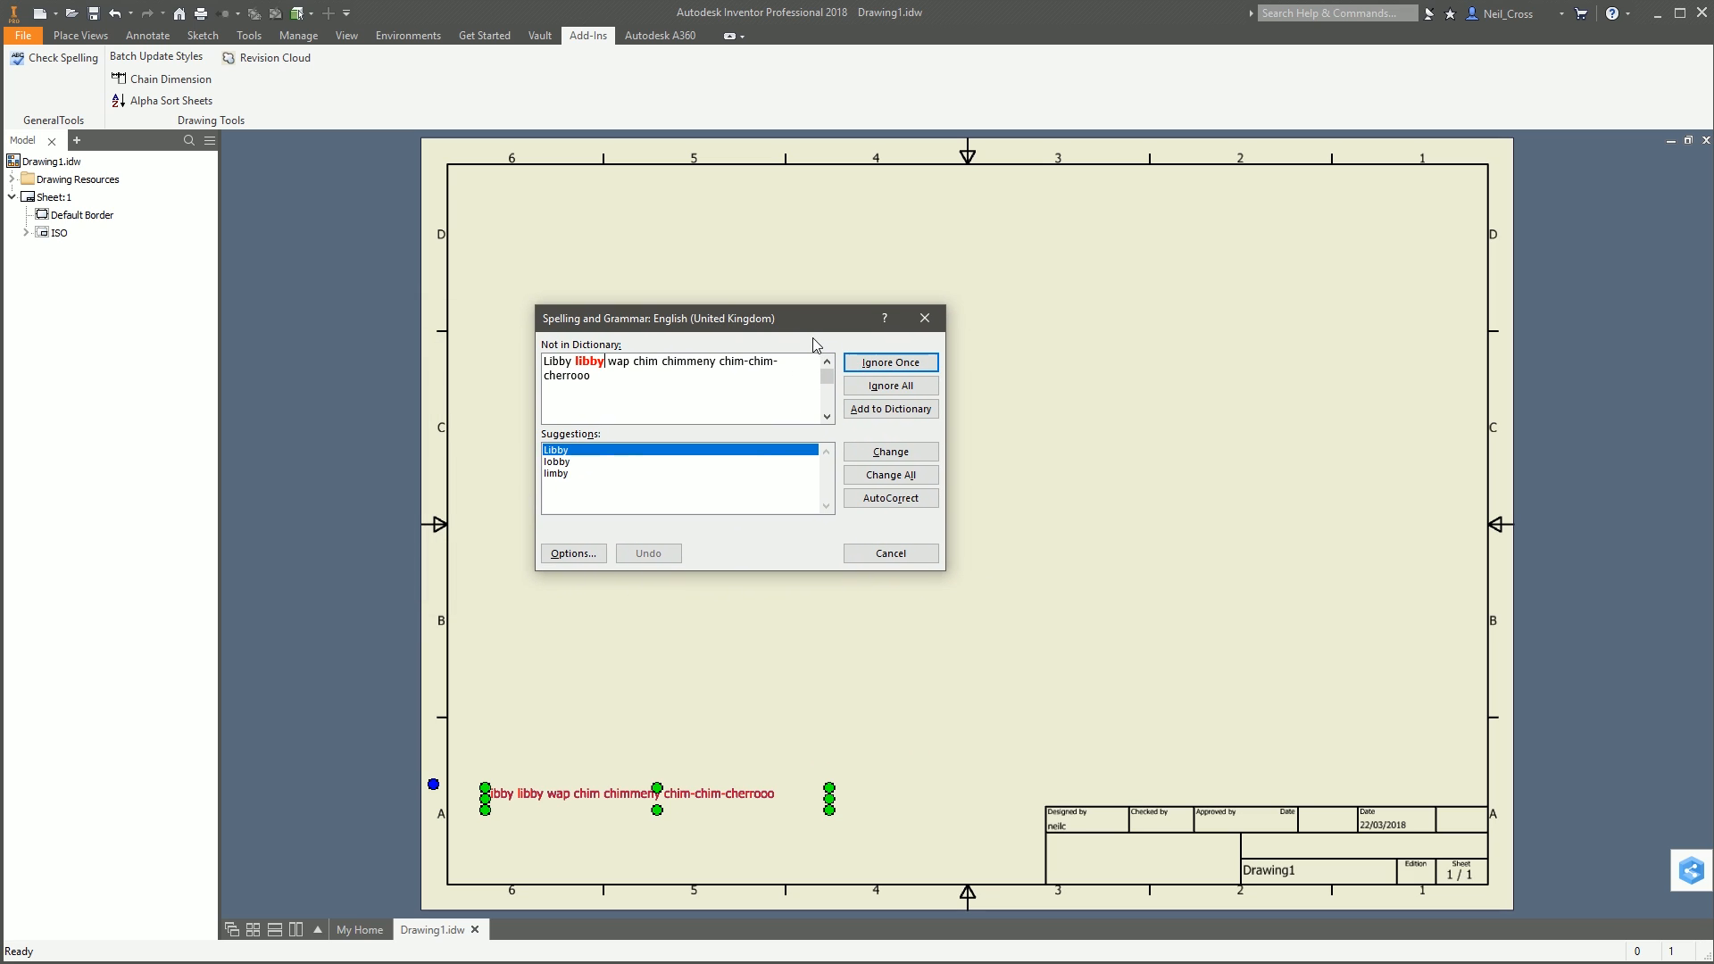
pyautogui.moveTo(923, 317)
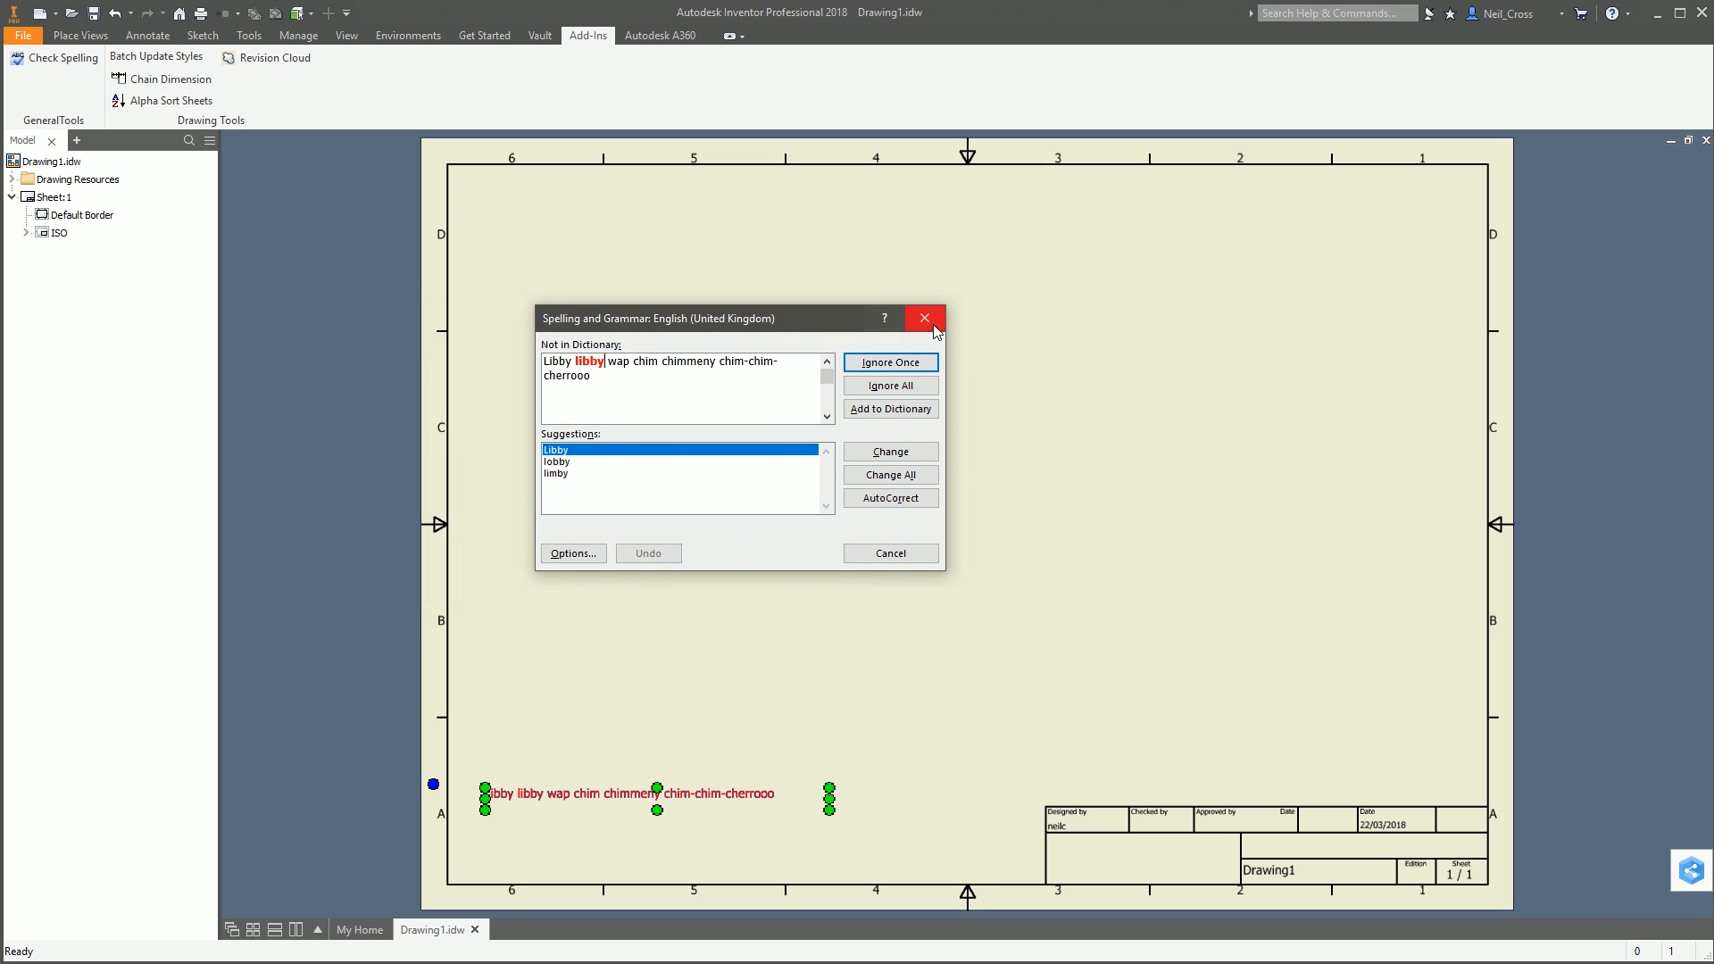
pyautogui.click(923, 318)
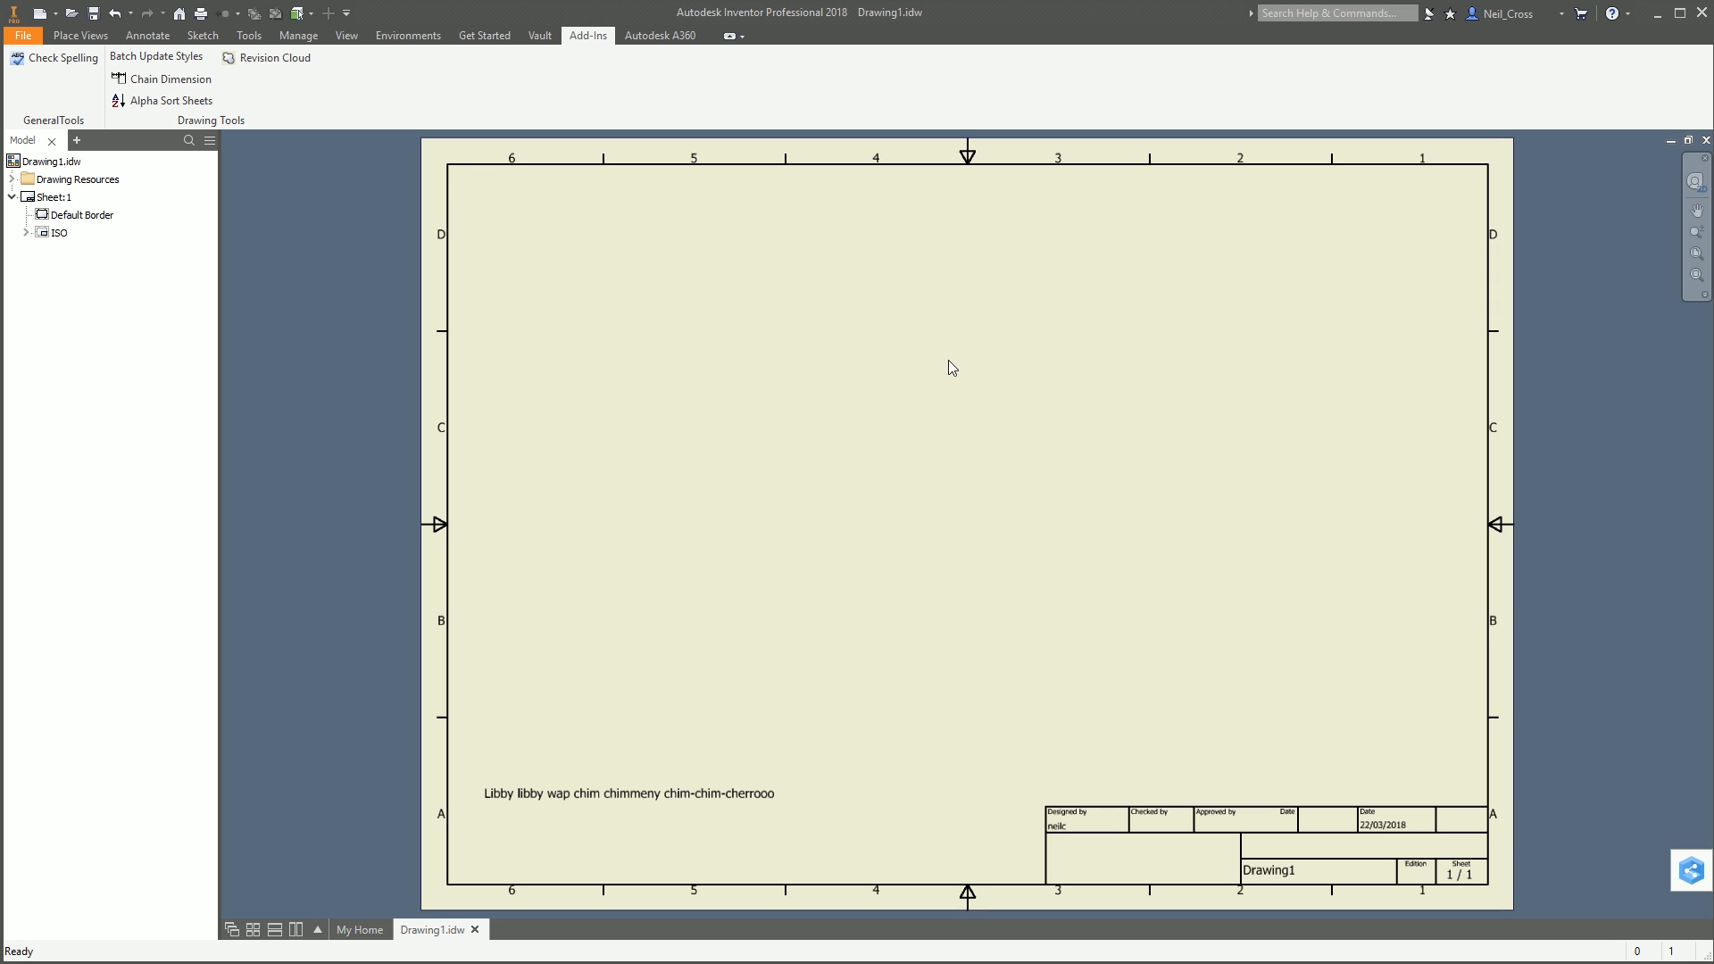
pyautogui.moveTo(883, 660)
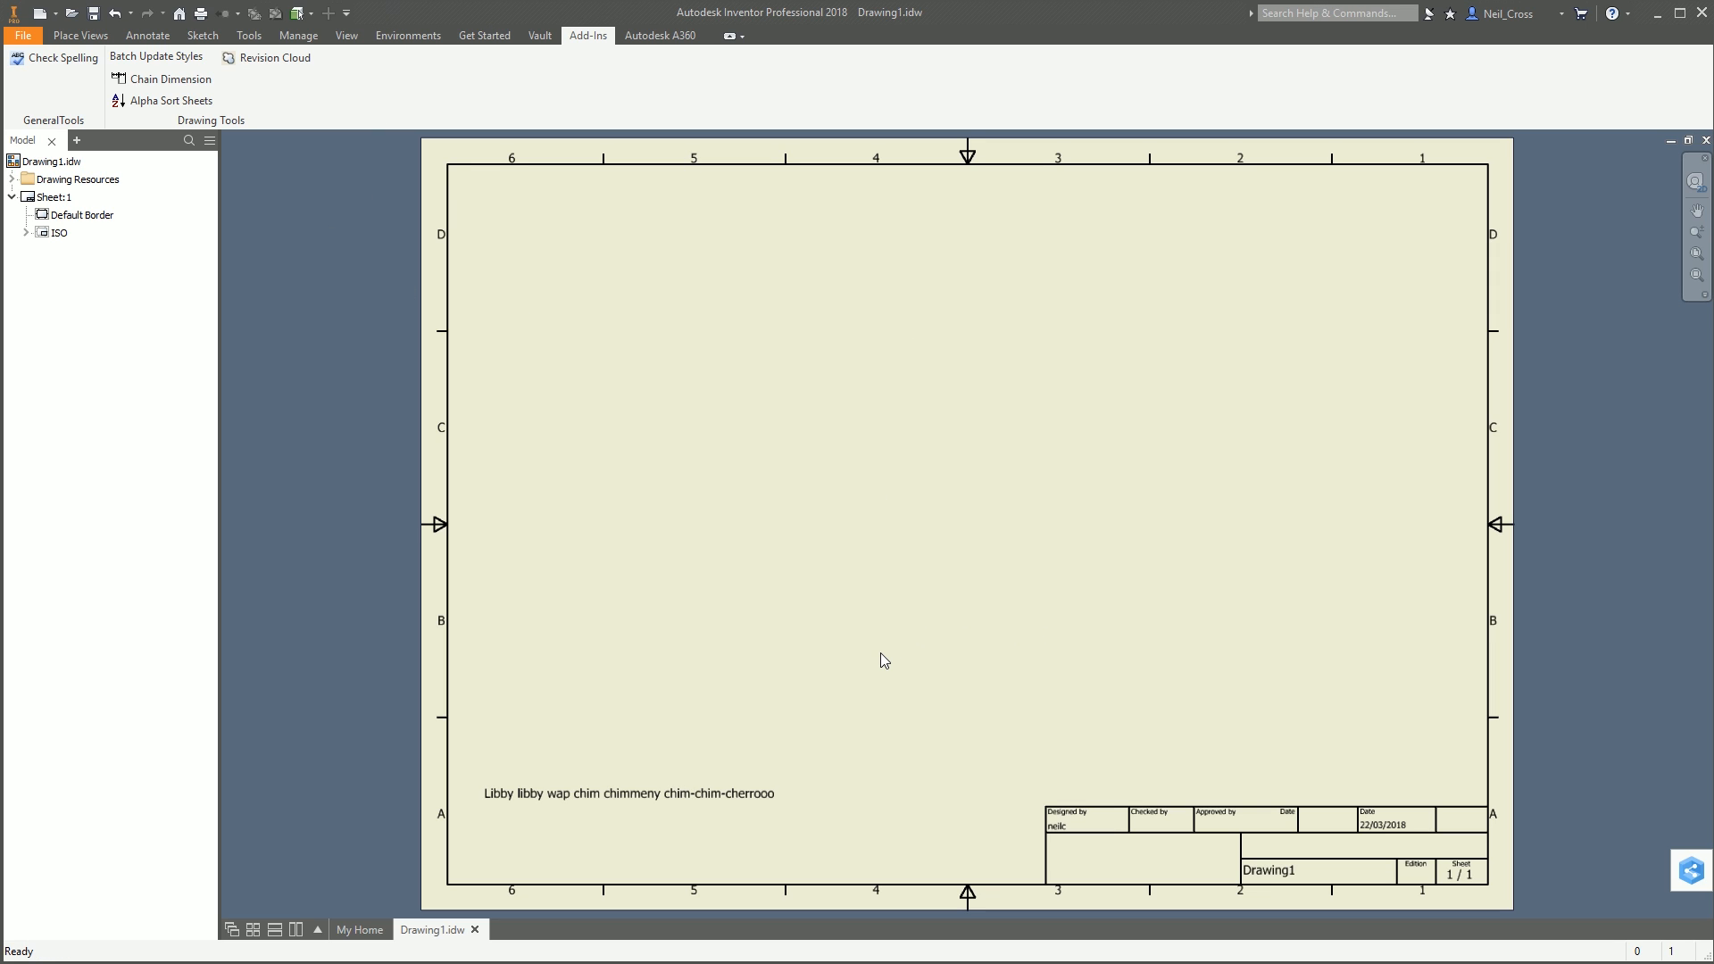
pyautogui.moveTo(780, 675)
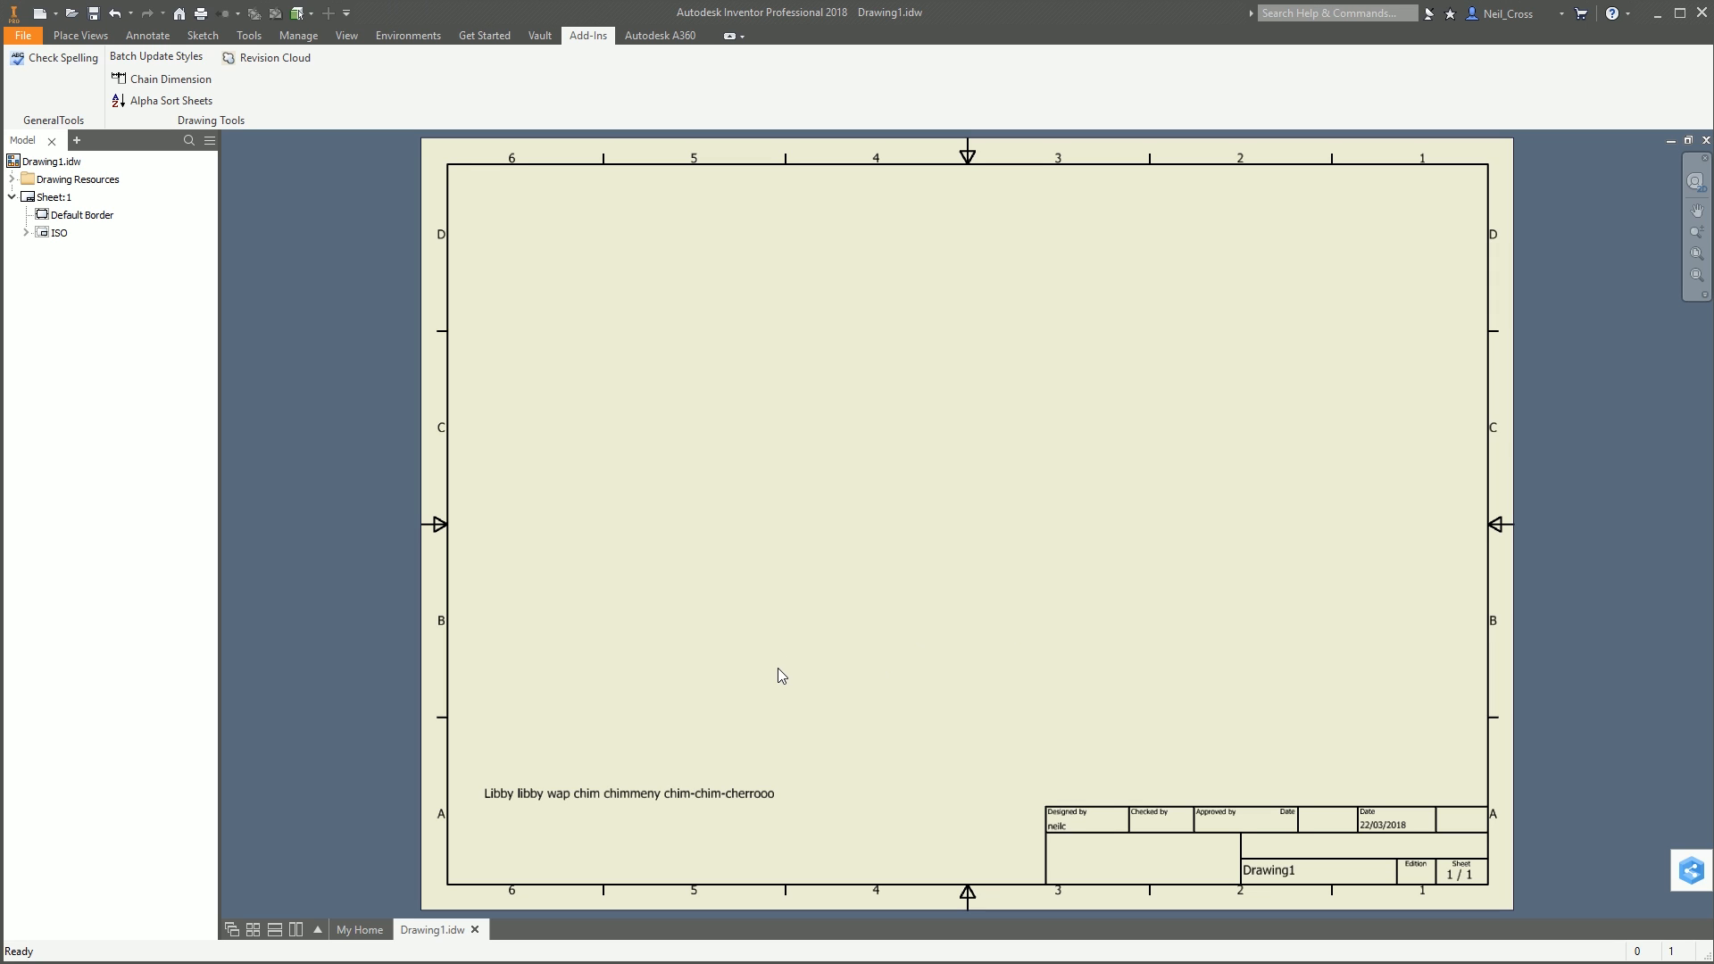
pyautogui.moveTo(805, 727)
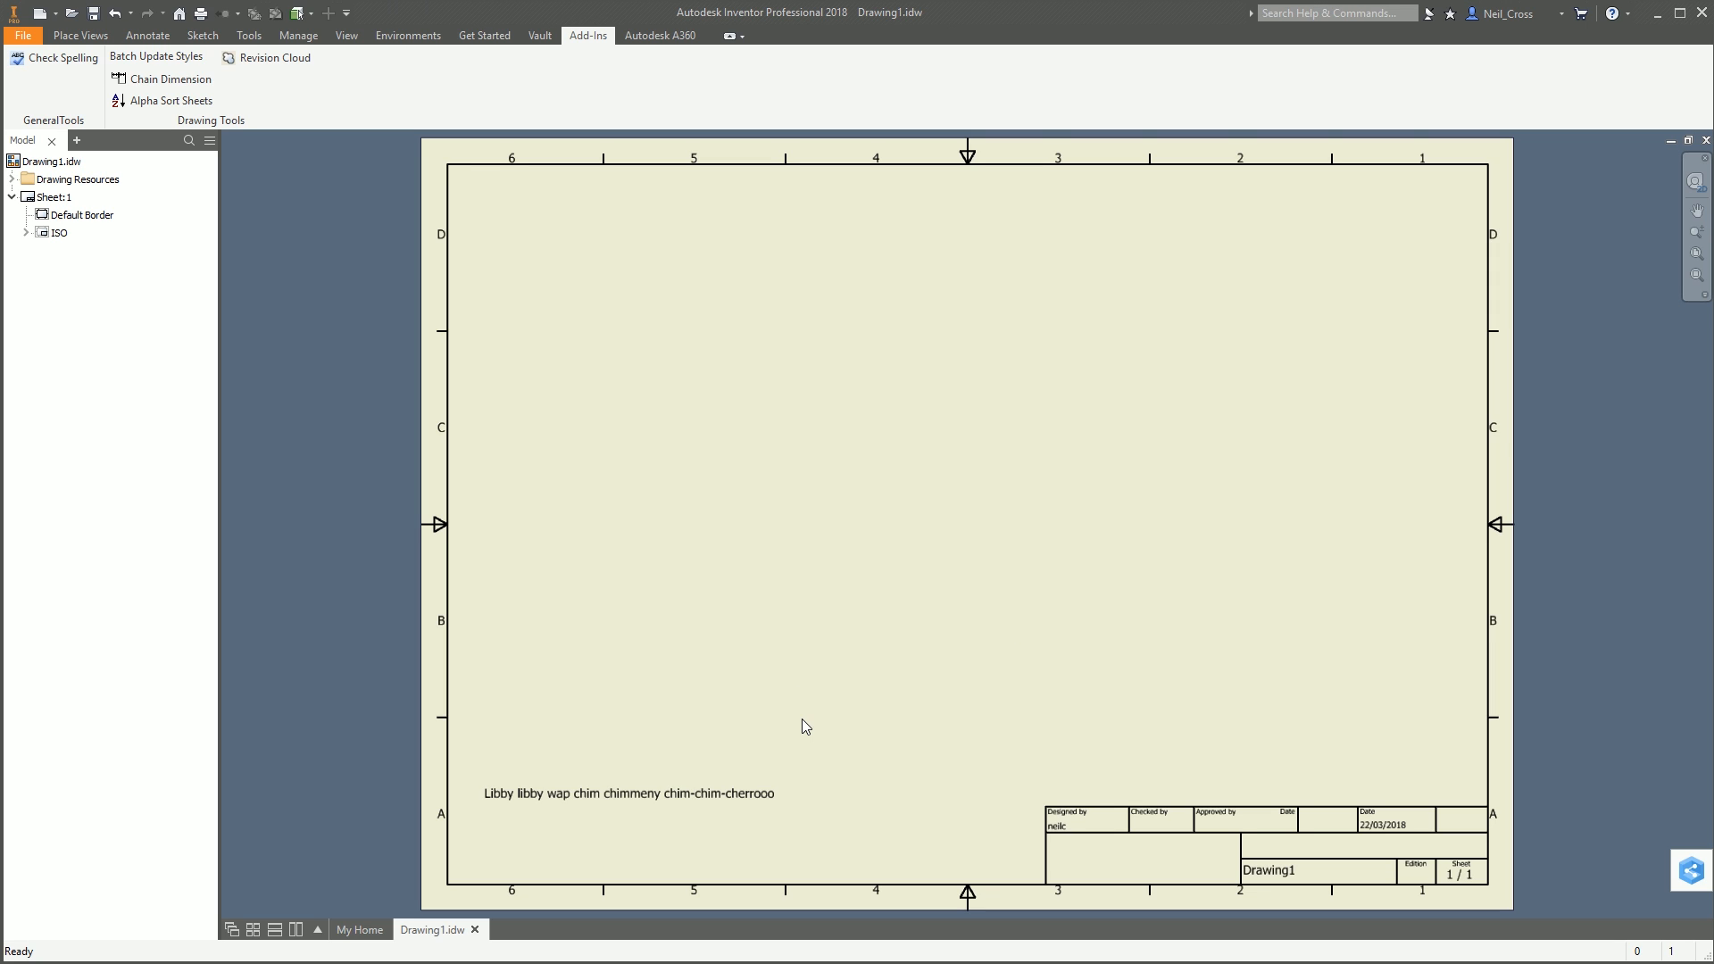